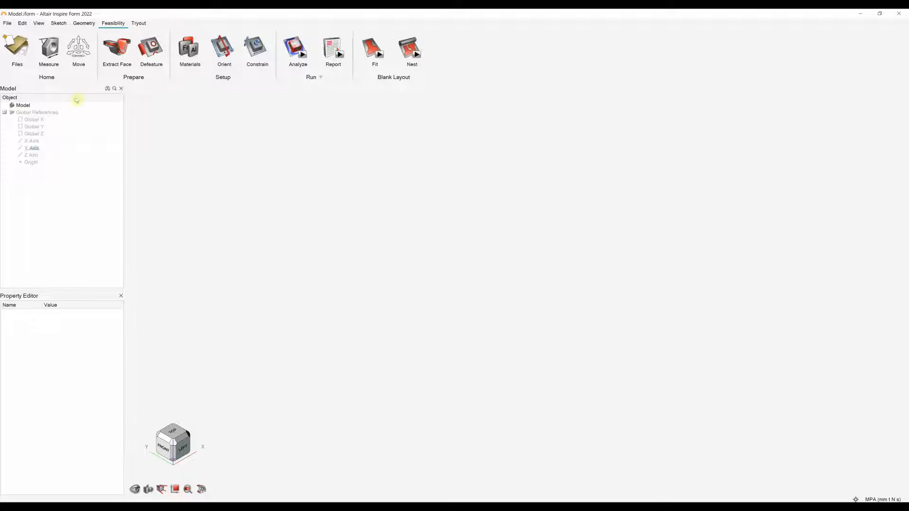
Step: Open Geometry Tools Demo.x_t from the Feasability folder with the Inspire All Types filter
click(6, 23)
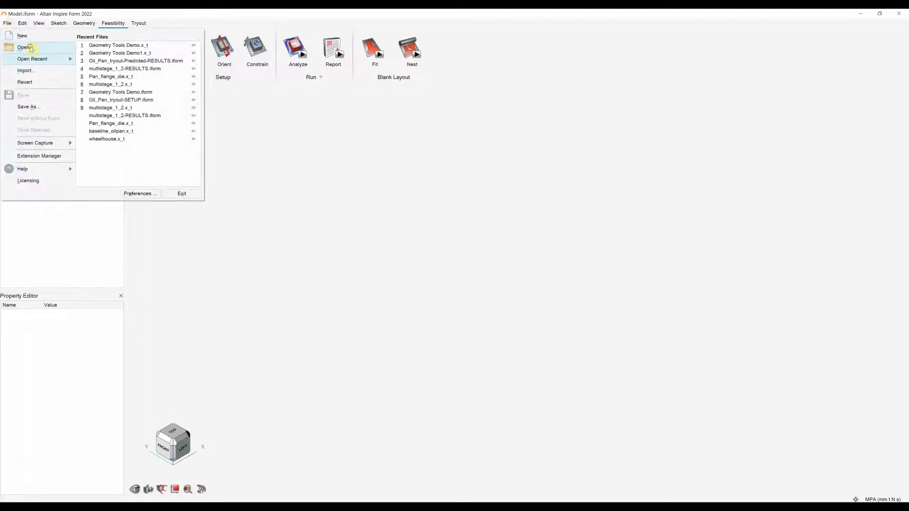
click(25, 48)
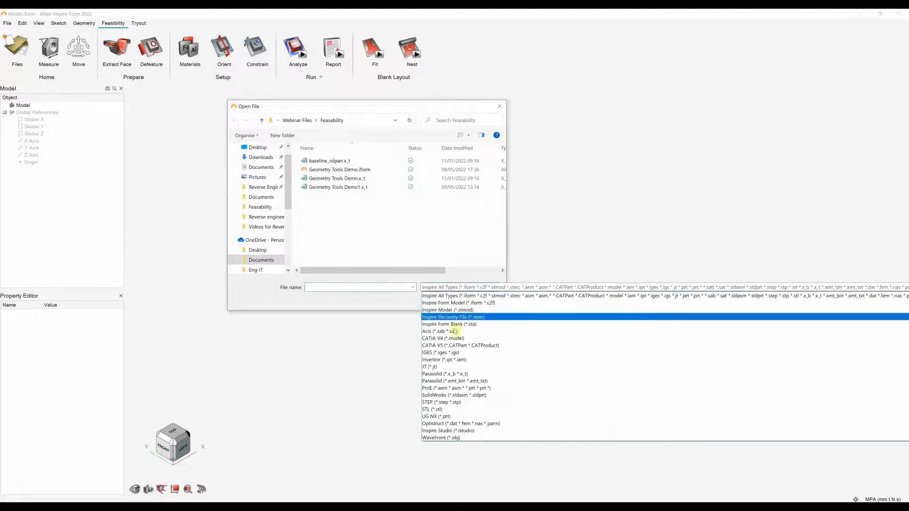
click(337, 178)
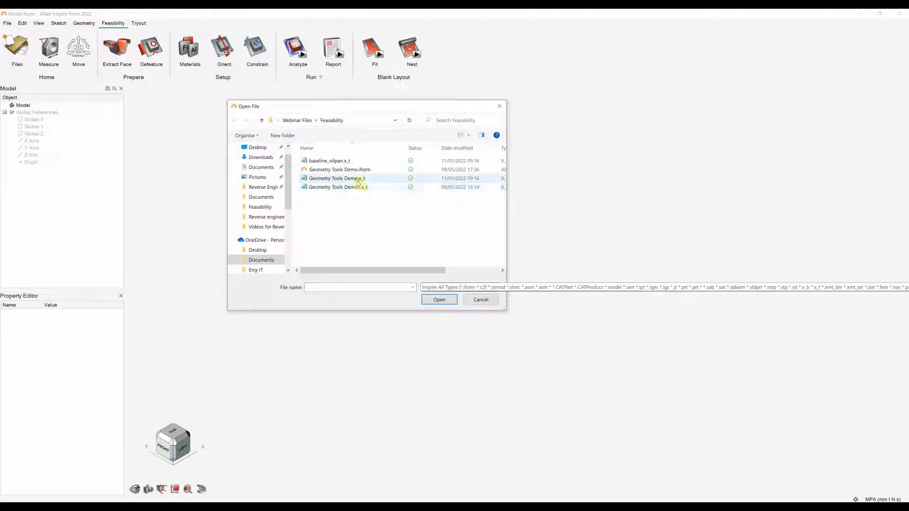
click(438, 300)
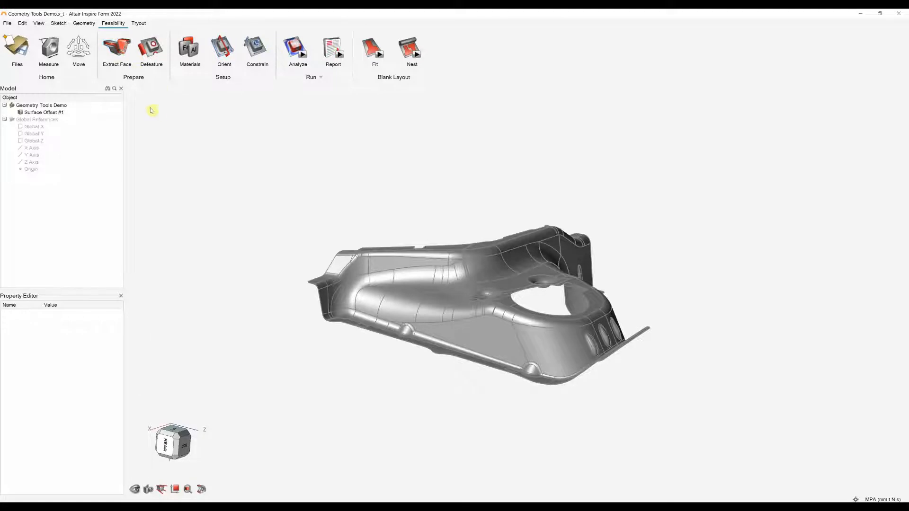
click(43, 112)
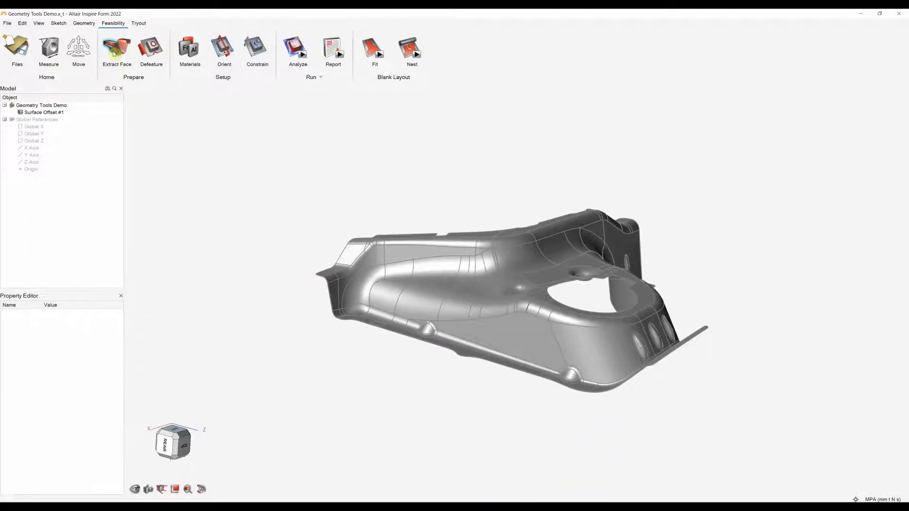
click(116, 49)
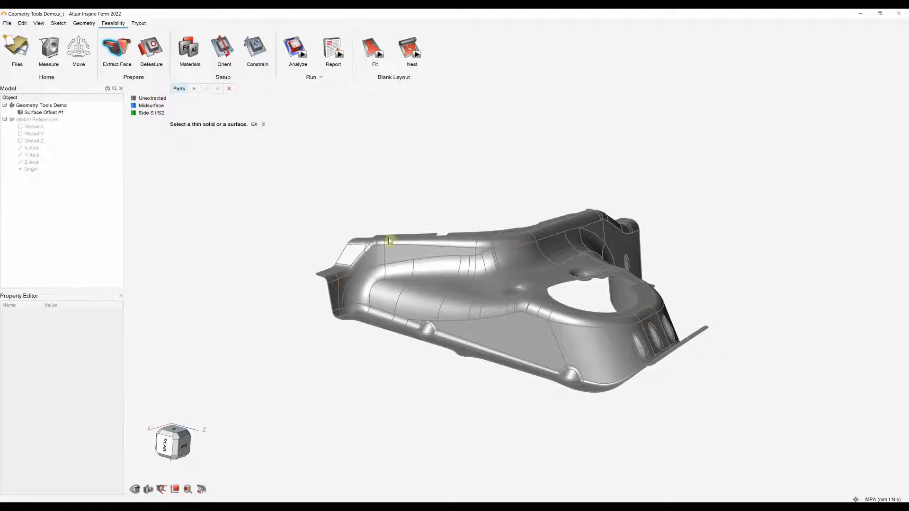
click(439, 281)
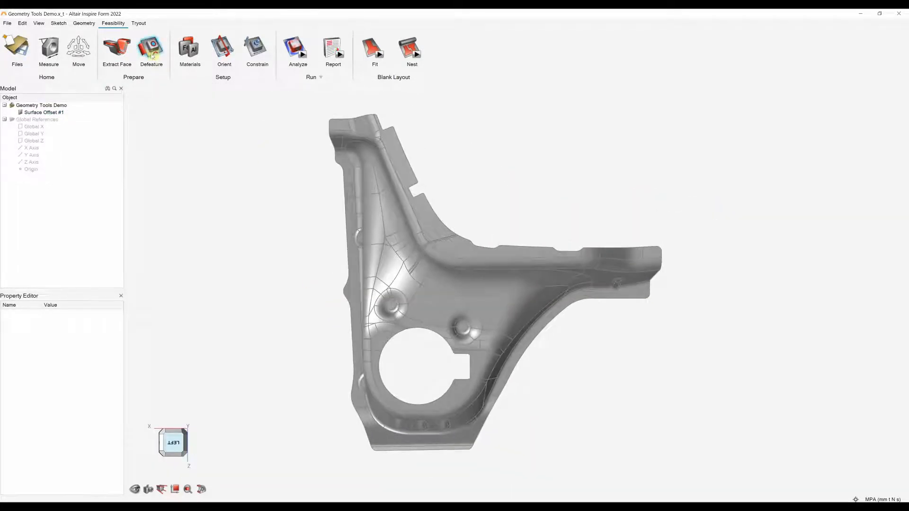
Step: Fill the large round hole, then fill the edge notch between its start and end points
click(151, 51)
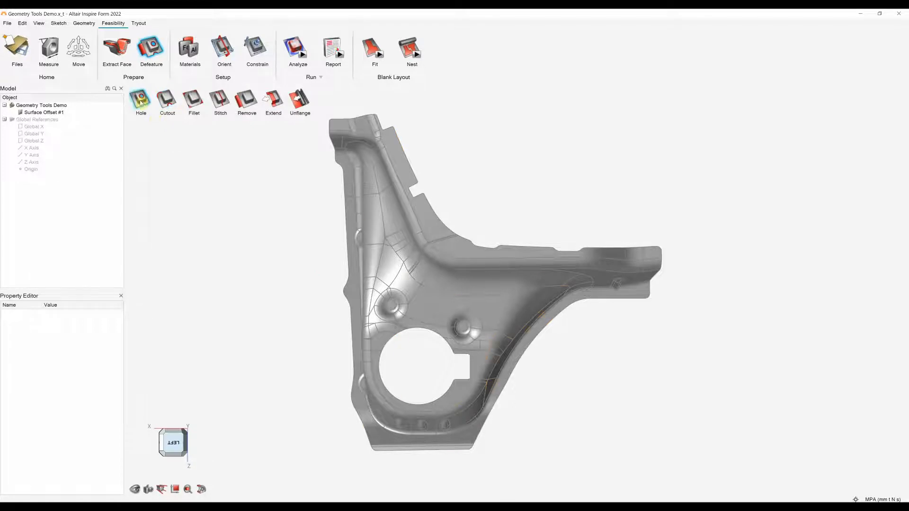
click(140, 98)
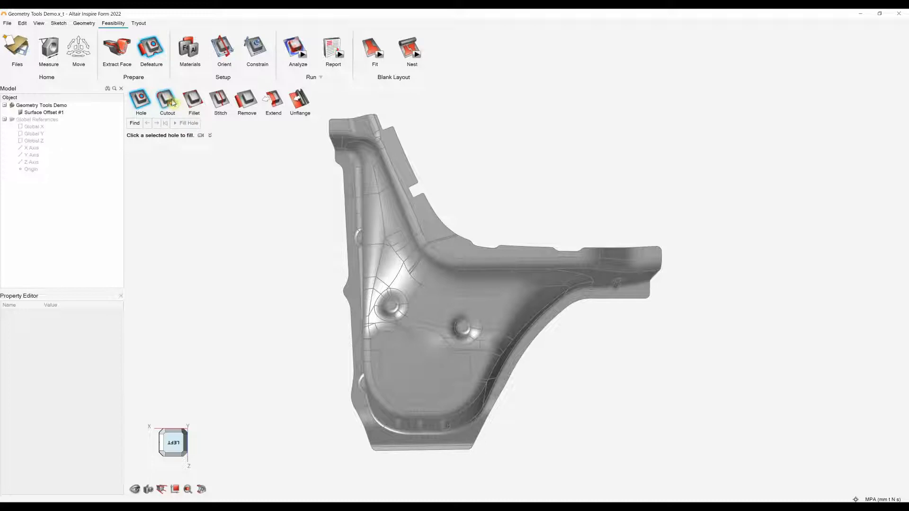
click(166, 98)
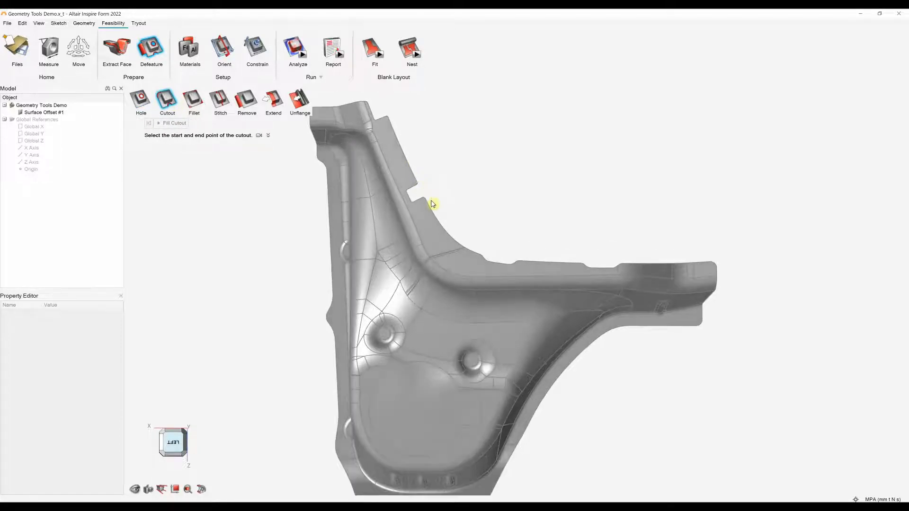
click(432, 204)
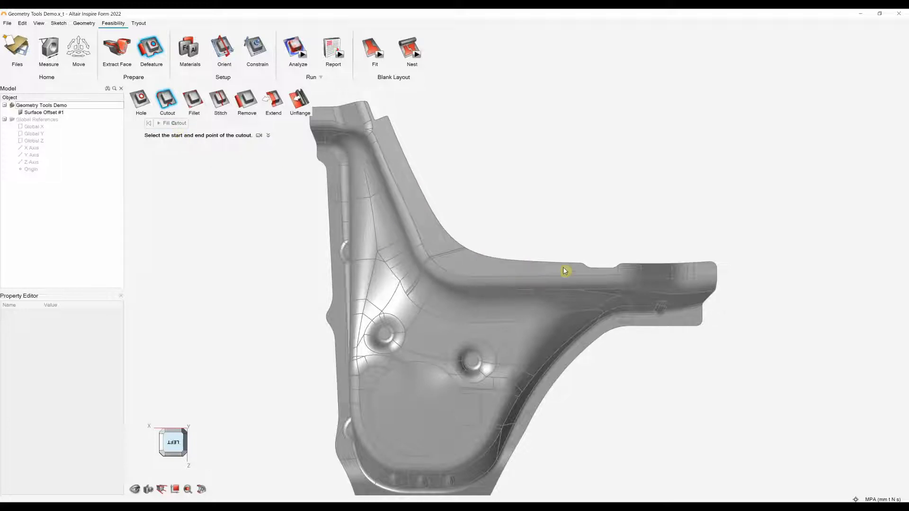
mouse_move(624, 268)
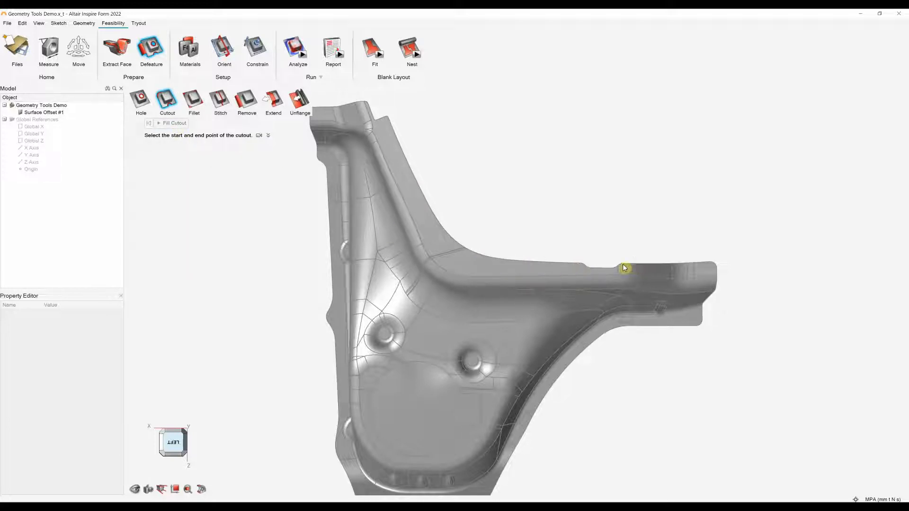
click(624, 267)
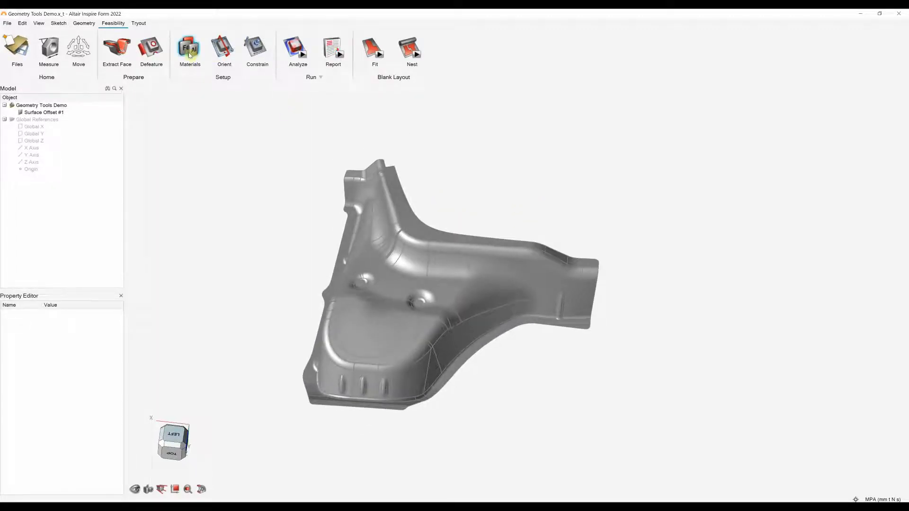
Step: Select AA6060-T6 from the aluminium family in the material library
click(189, 49)
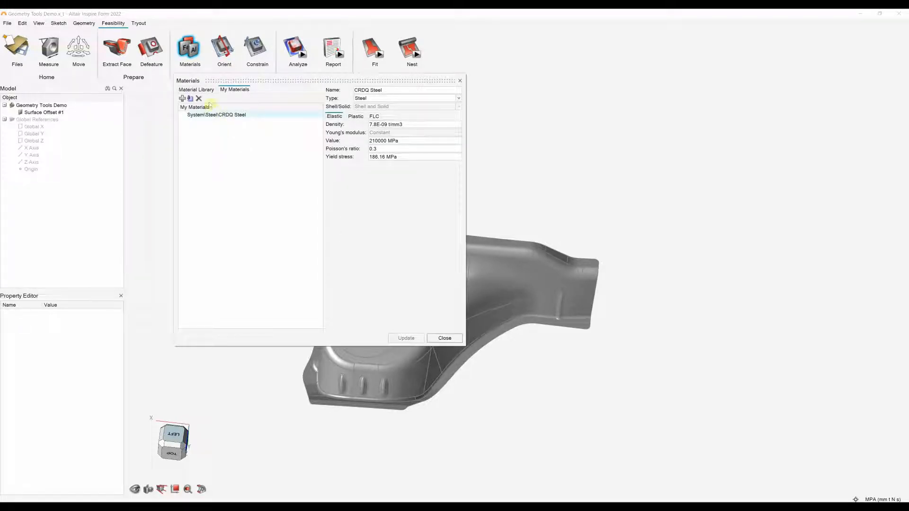
click(196, 89)
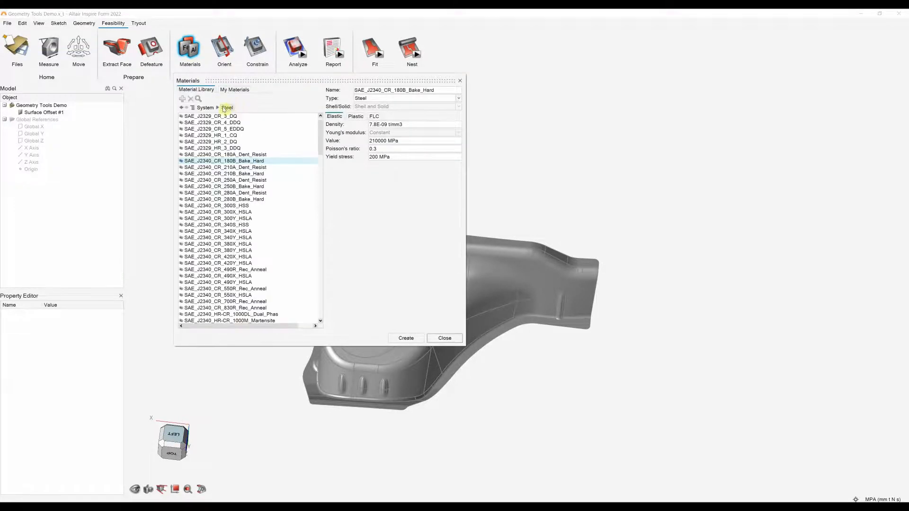
click(226, 108)
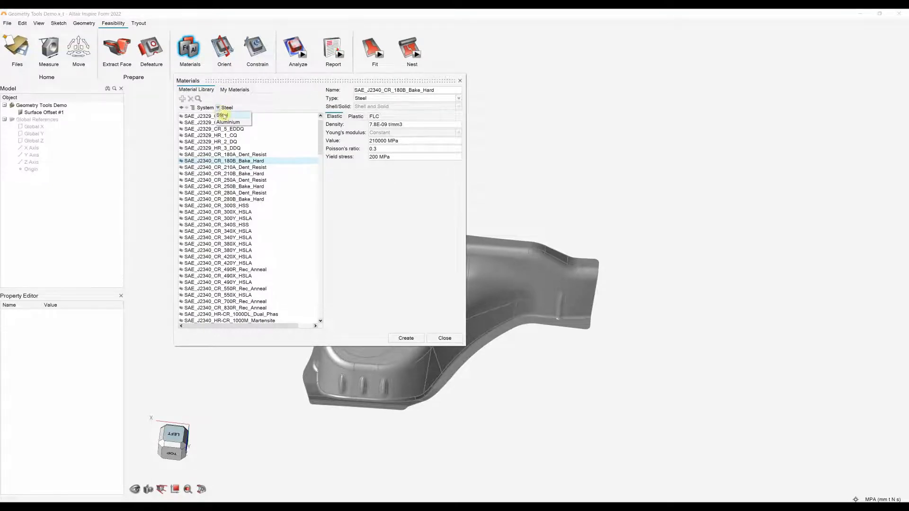
click(232, 106)
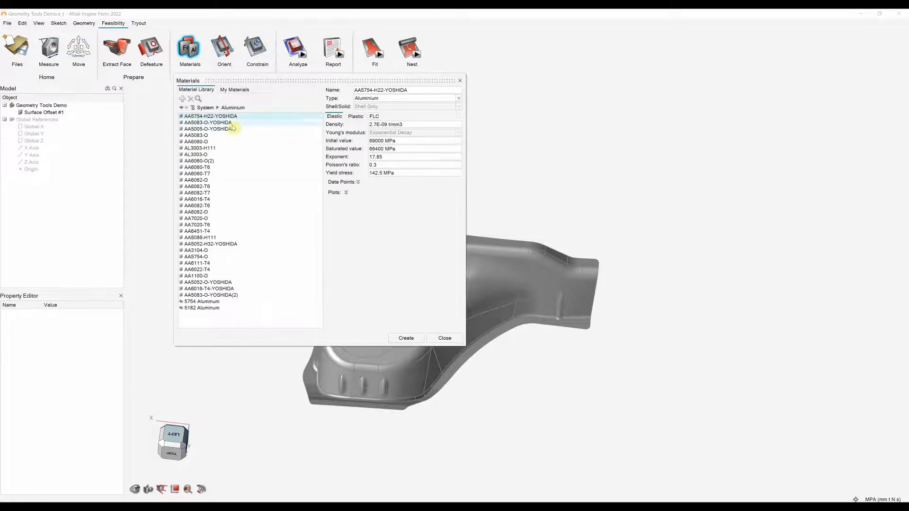
click(195, 167)
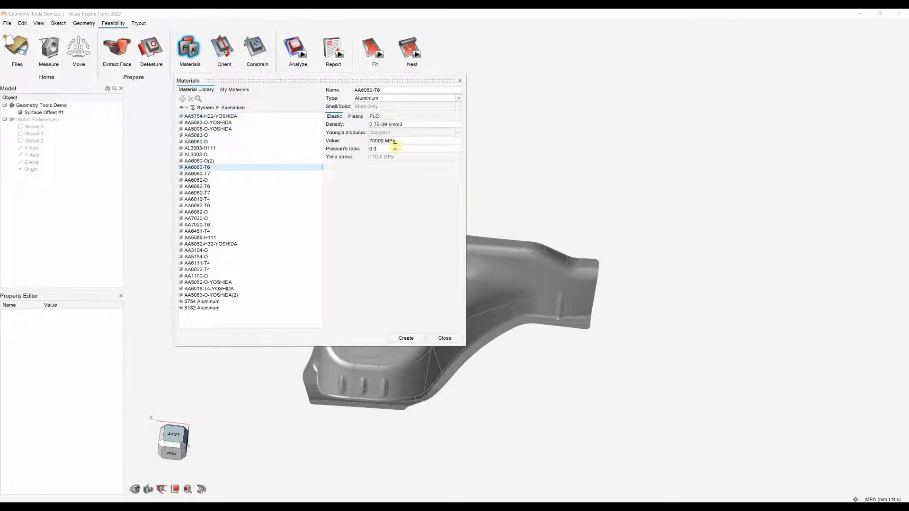
Step: Review AA6060-T6's plastic properties and stress-strain curve, then create a user copy
click(355, 116)
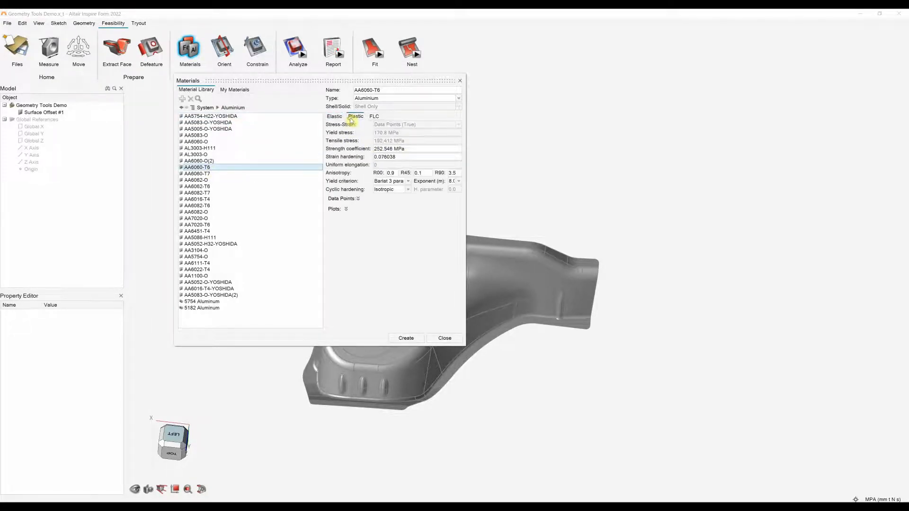
click(347, 209)
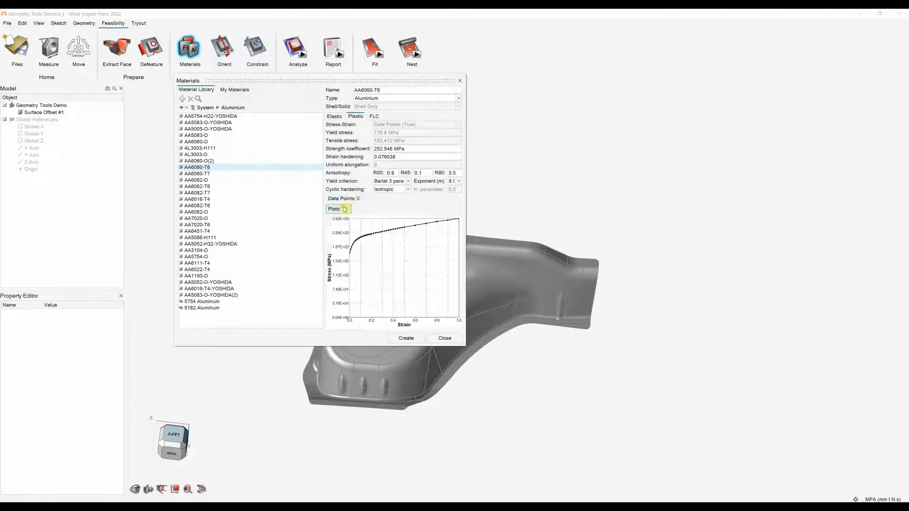
click(338, 209)
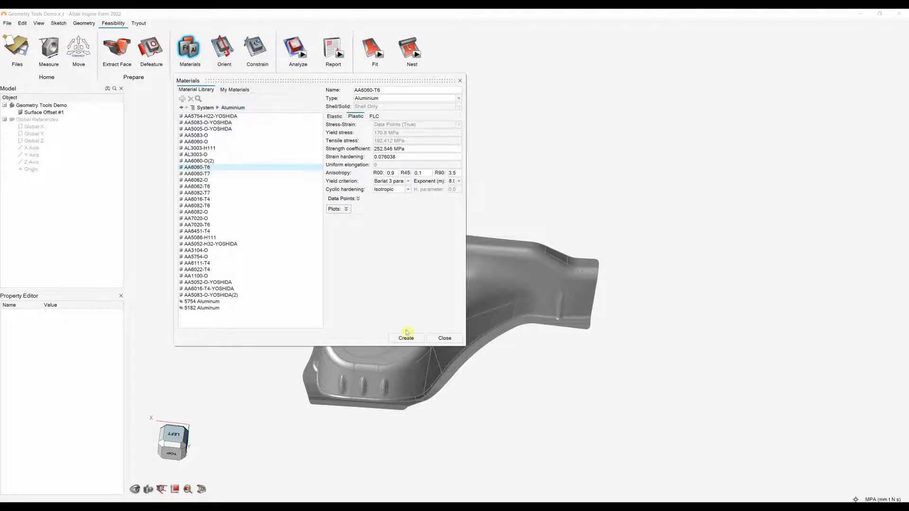
click(406, 338)
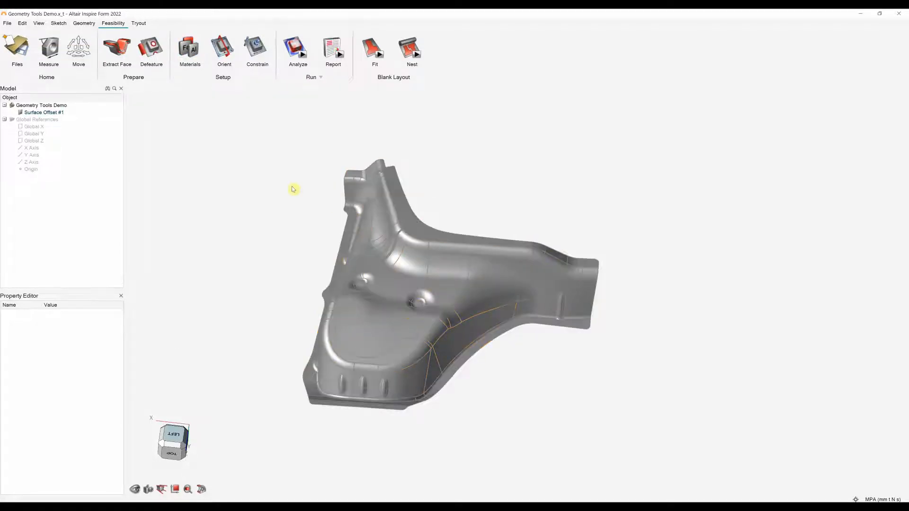
Step: Assign AA6060-T6_UserMat1 to the part and check its sheet thickness
right_click(382, 238)
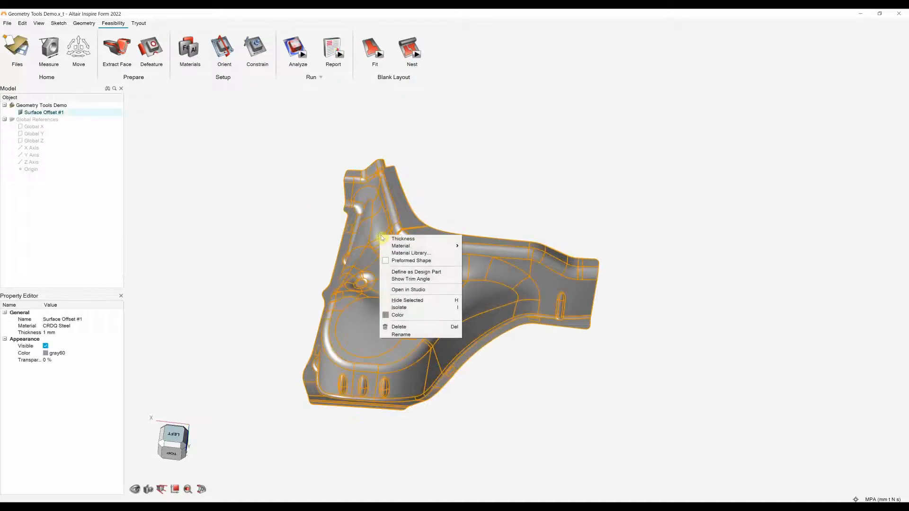
mouse_move(400, 246)
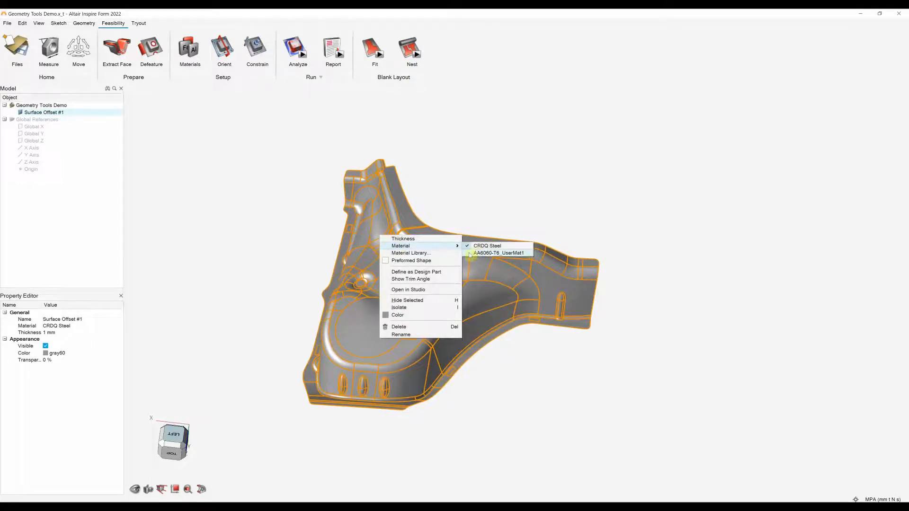
click(499, 253)
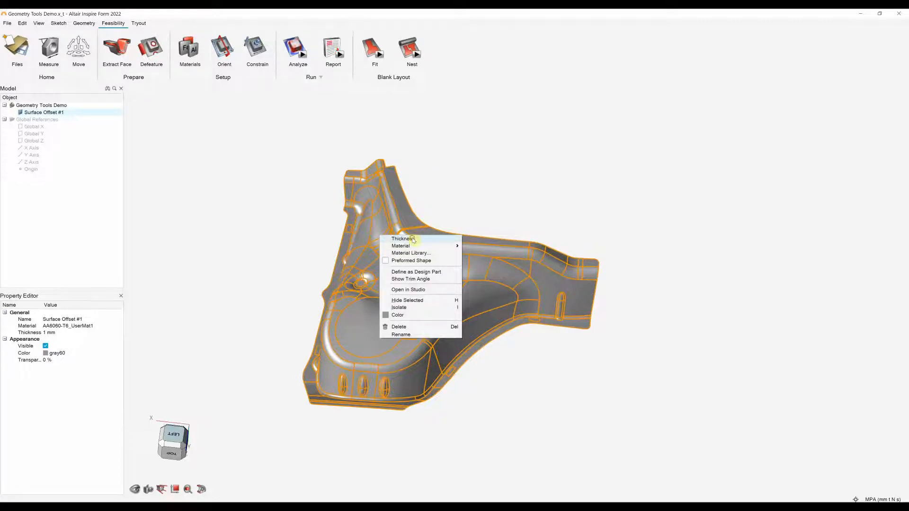
click(402, 238)
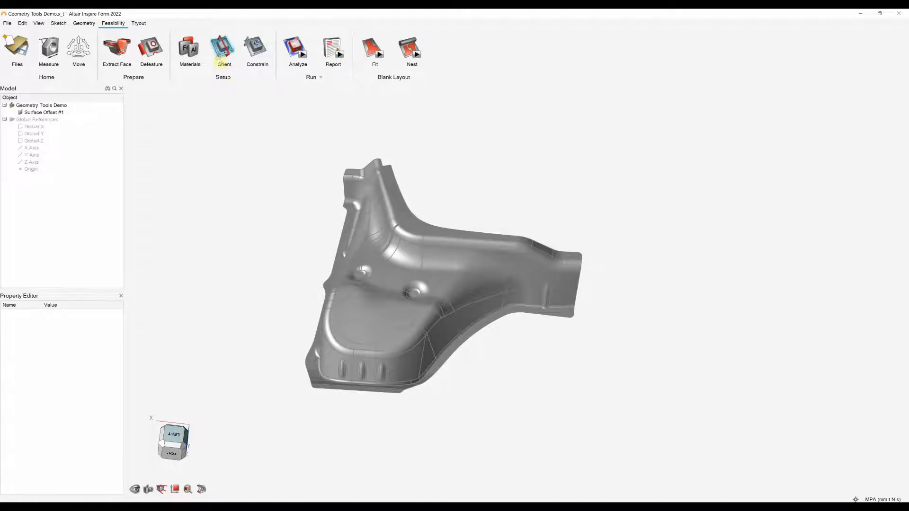
Step: Set the stamping direction Draw Direction 1 along the global Z axis
click(224, 52)
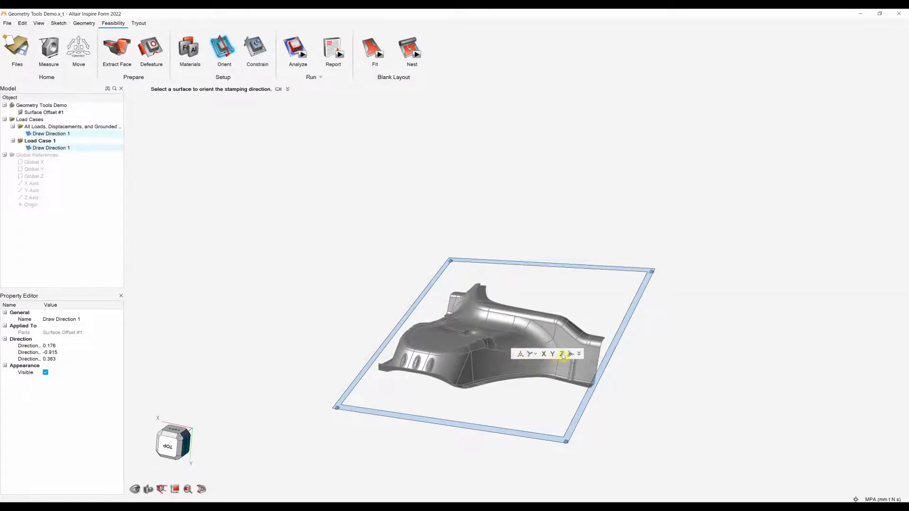
click(561, 353)
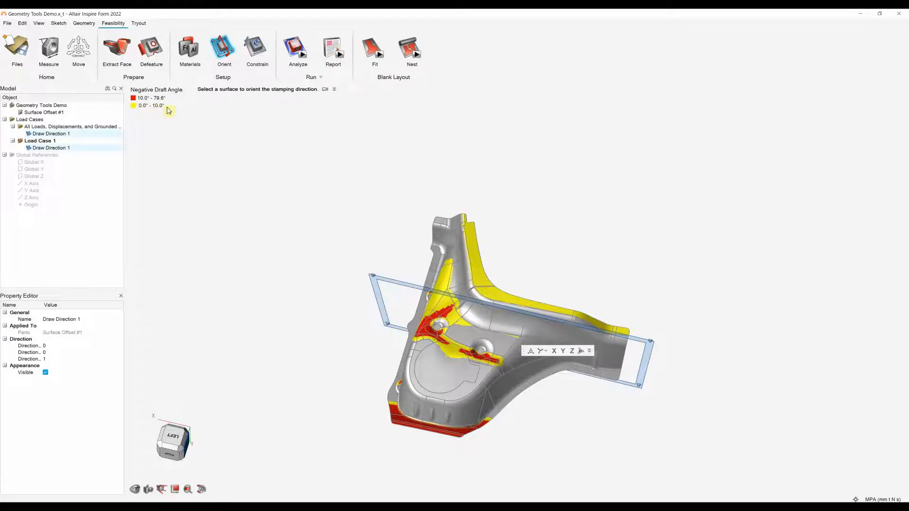
mouse_move(349, 228)
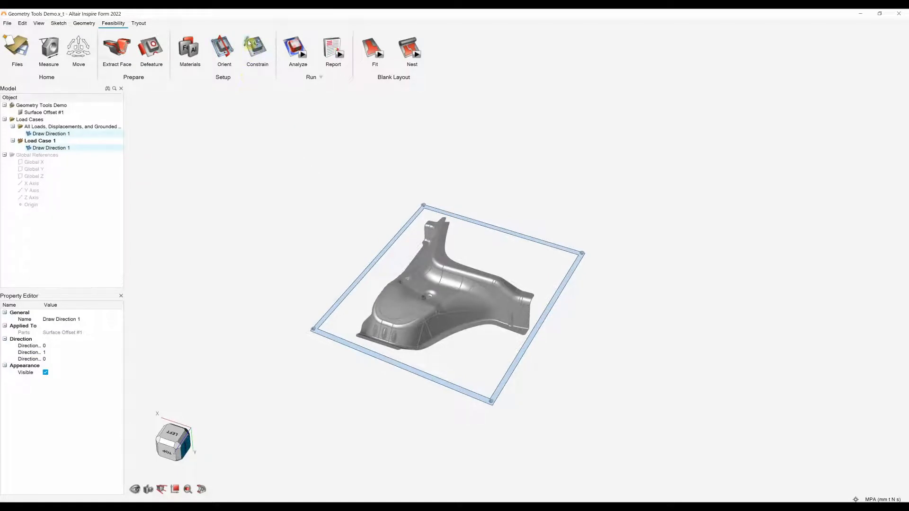
mouse_move(256, 49)
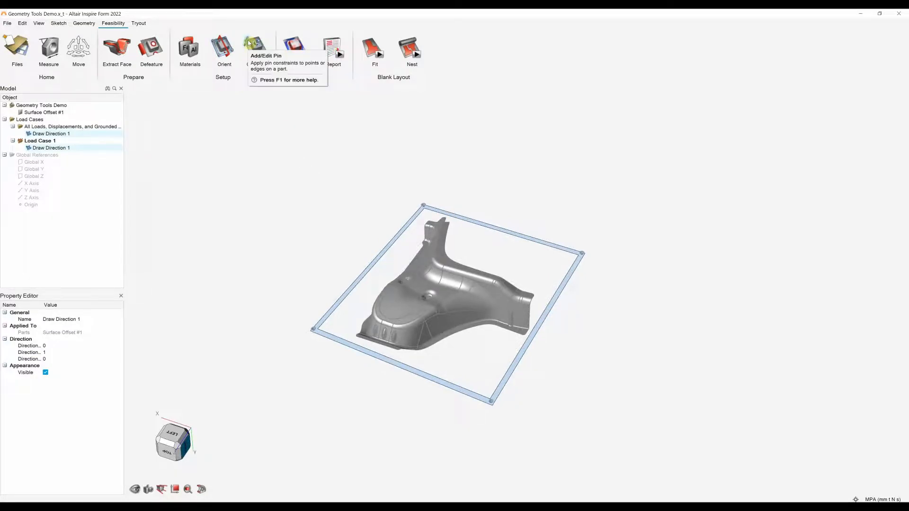
mouse_move(254, 45)
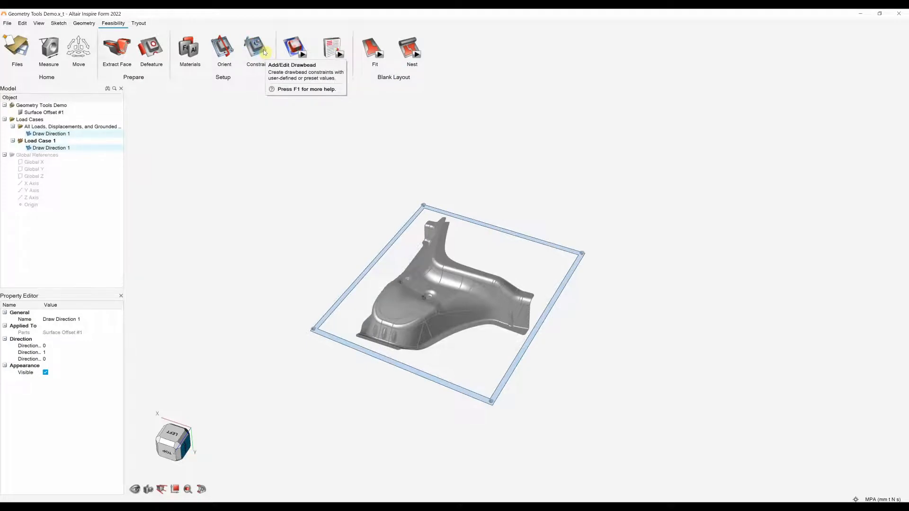
mouse_move(341, 193)
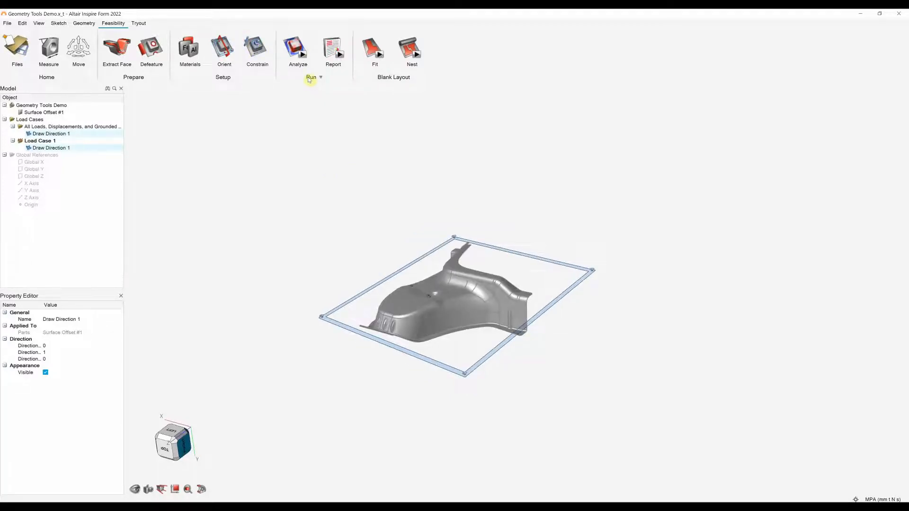
Step: Run the Crash Form analysis with Medium mesh size and 0.1 friction
click(298, 49)
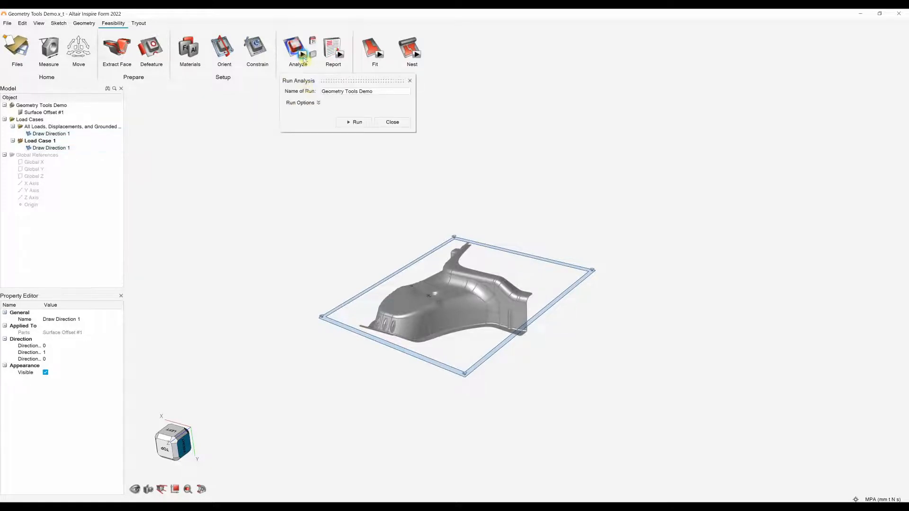
click(301, 102)
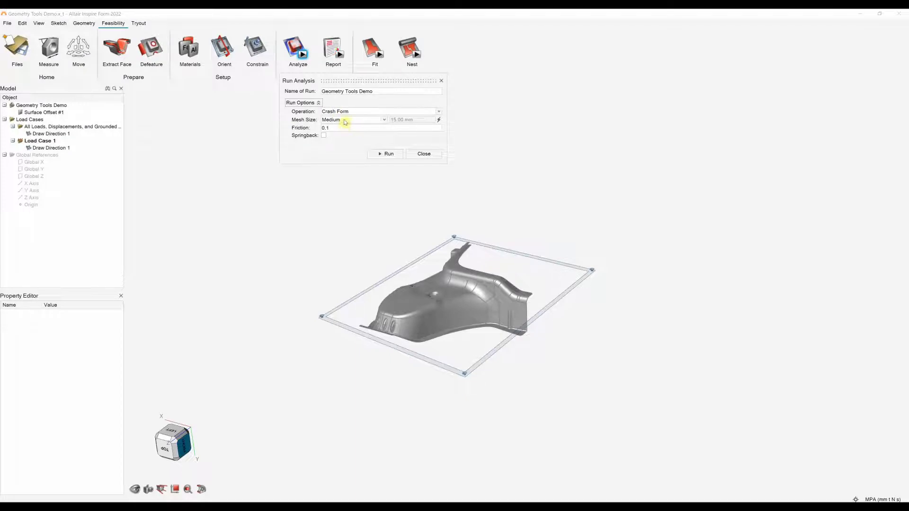
click(384, 120)
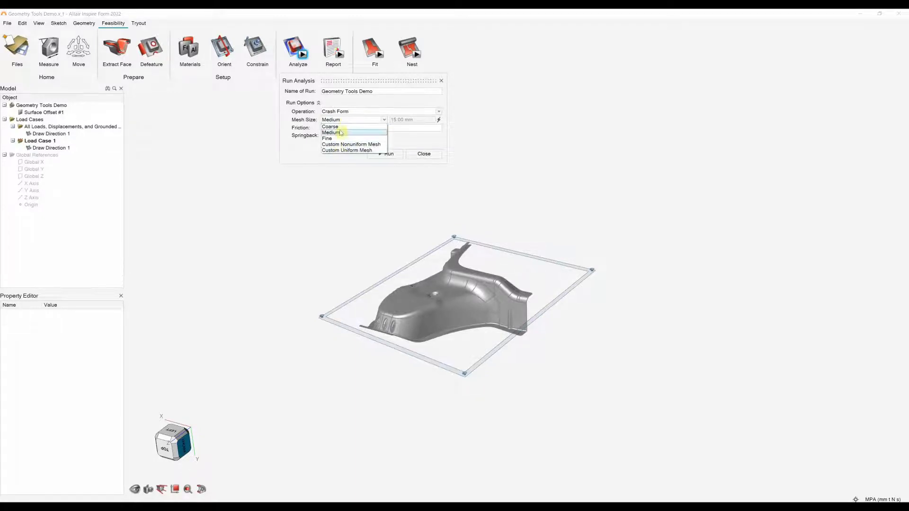
click(330, 133)
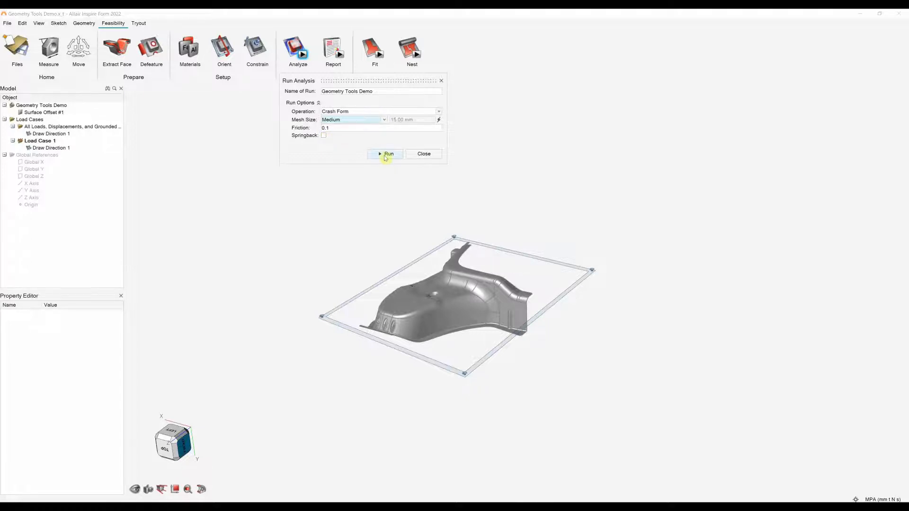
click(388, 153)
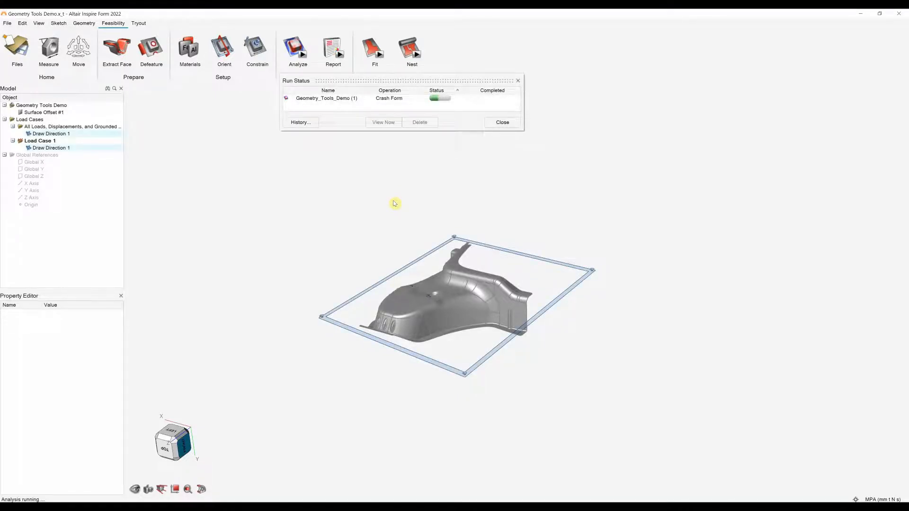
mouse_move(399, 158)
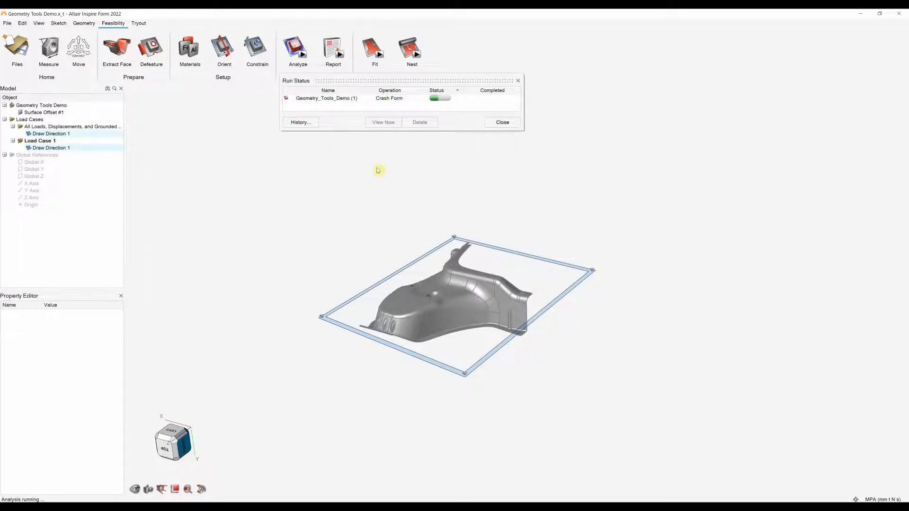
mouse_move(352, 197)
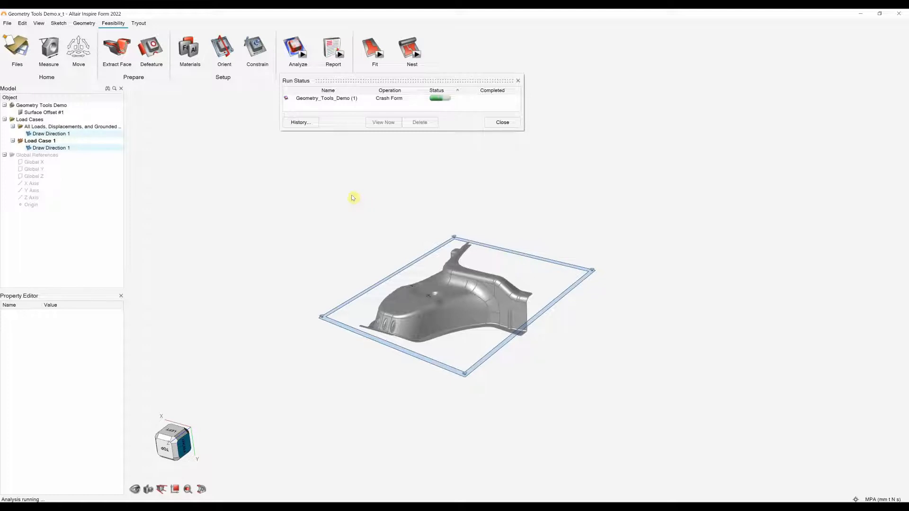
mouse_move(378, 143)
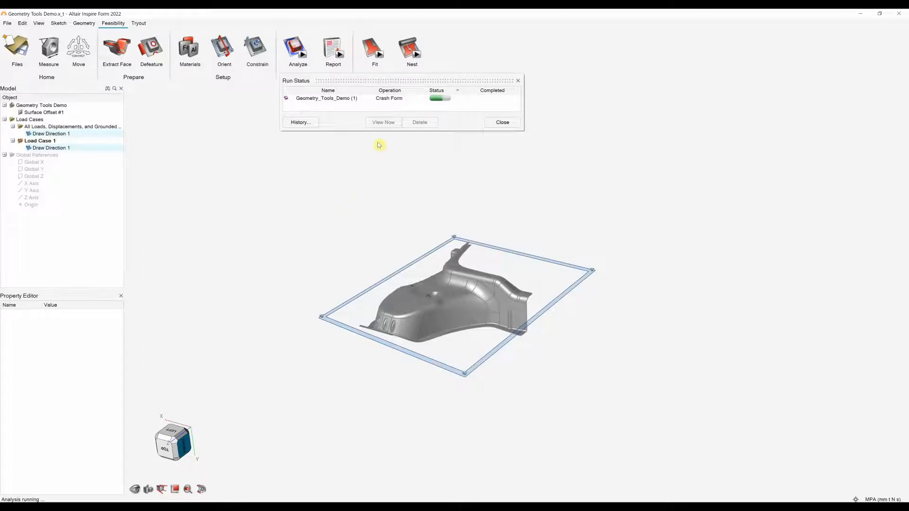
mouse_move(383, 122)
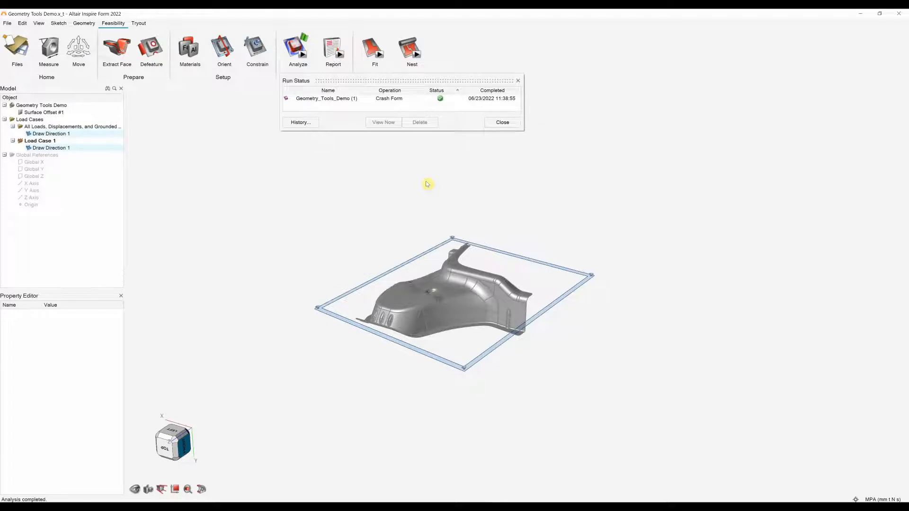
mouse_move(318, 58)
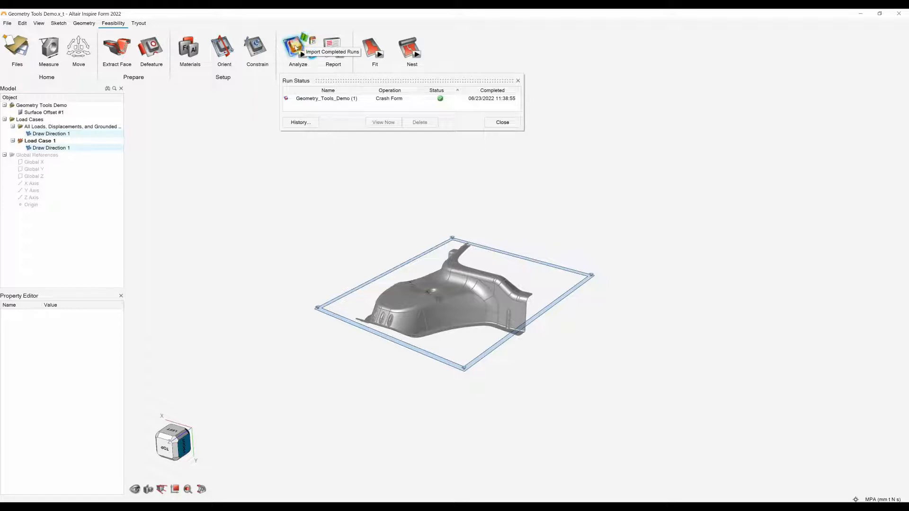
Step: Import the completed Crash Form run so thinning results appear on the part
click(382, 122)
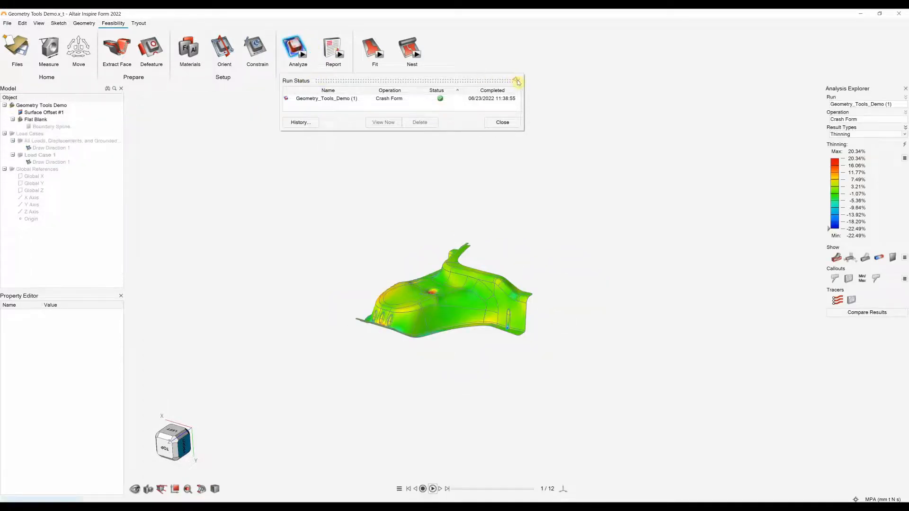
Step: Close Run Status, adjust the animation speed and play the forming sequence back to step 1
click(501, 122)
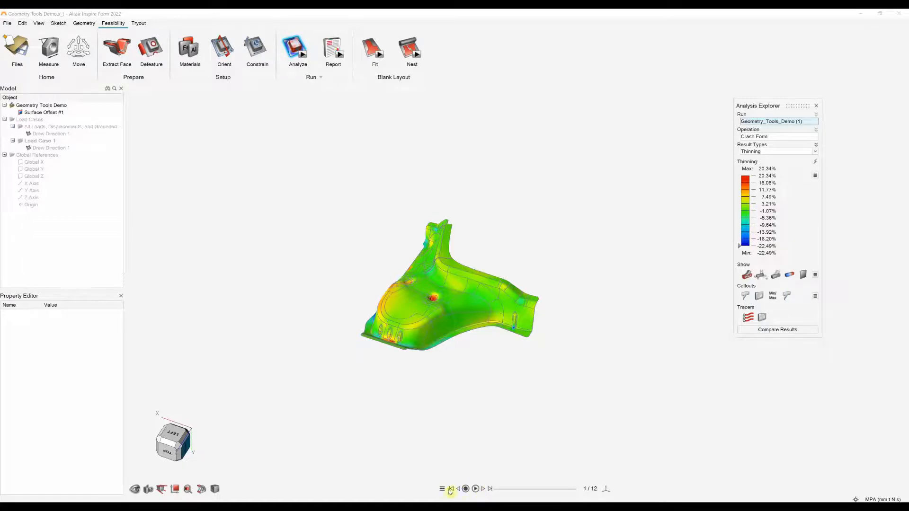
click(442, 488)
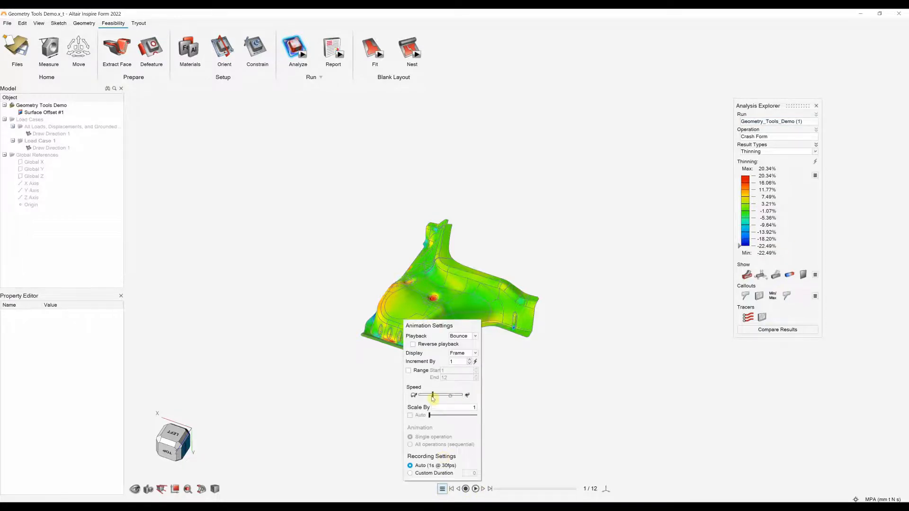
click(477, 488)
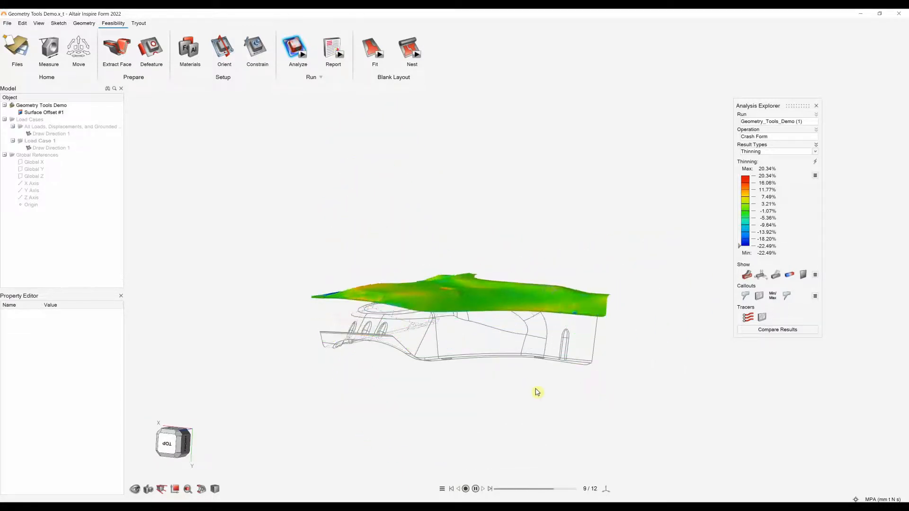
click(474, 489)
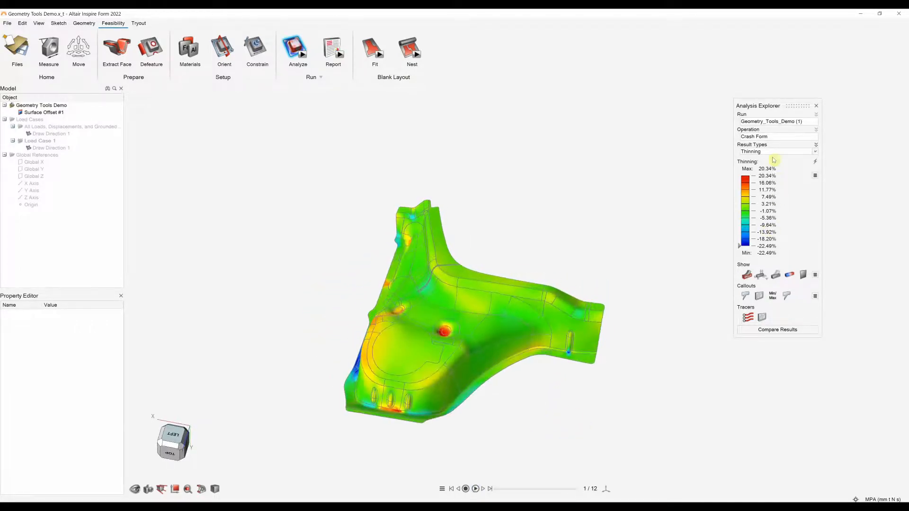
Step: Switch the result type to Formability for Surface Offset #1
click(776, 151)
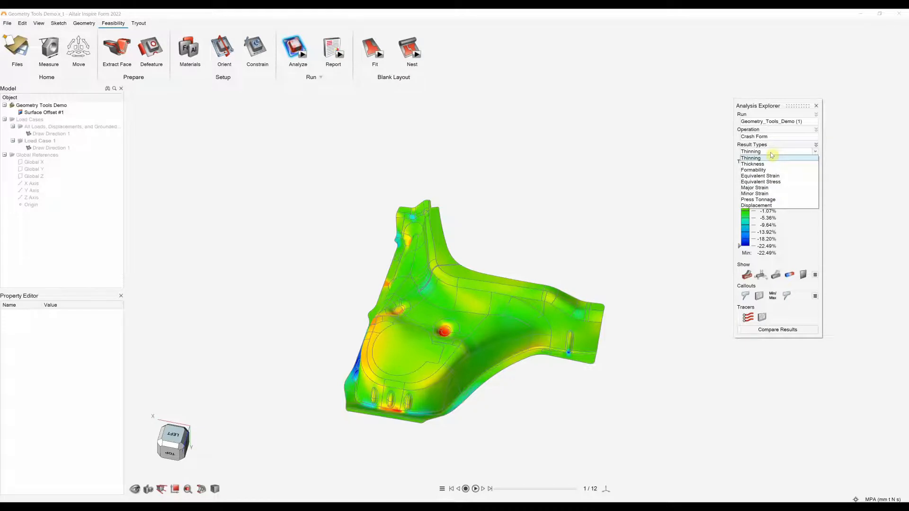
mouse_move(769, 171)
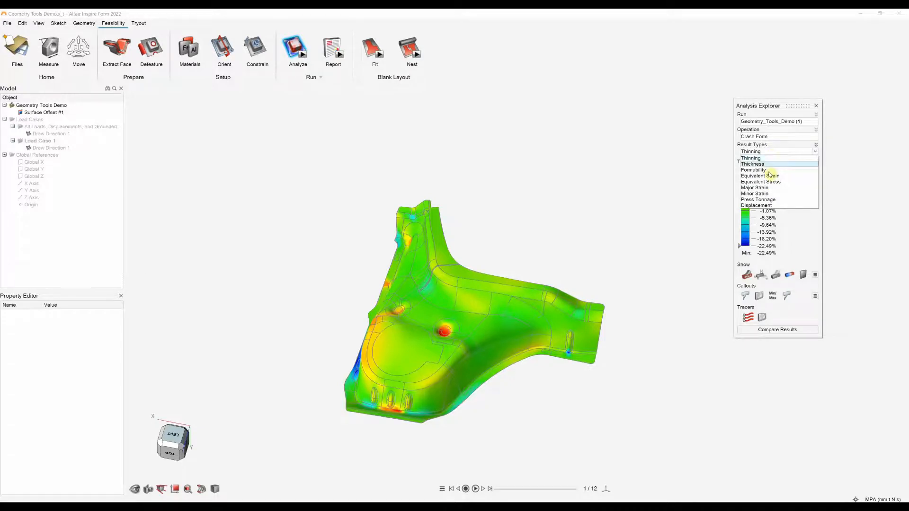
mouse_move(759, 190)
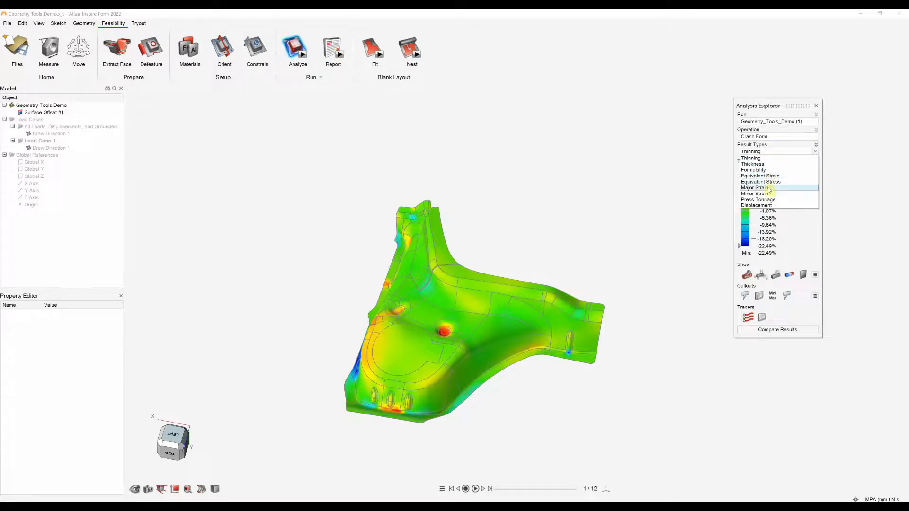
mouse_move(757, 199)
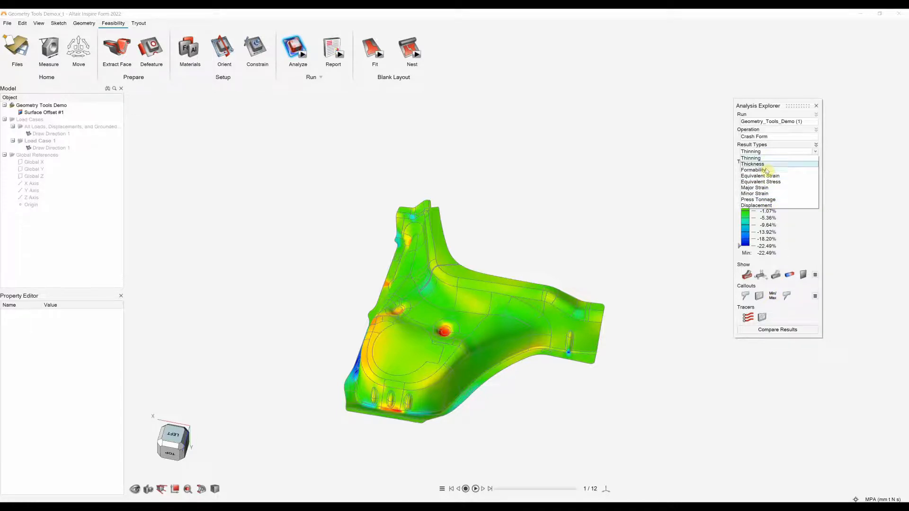
mouse_move(754, 169)
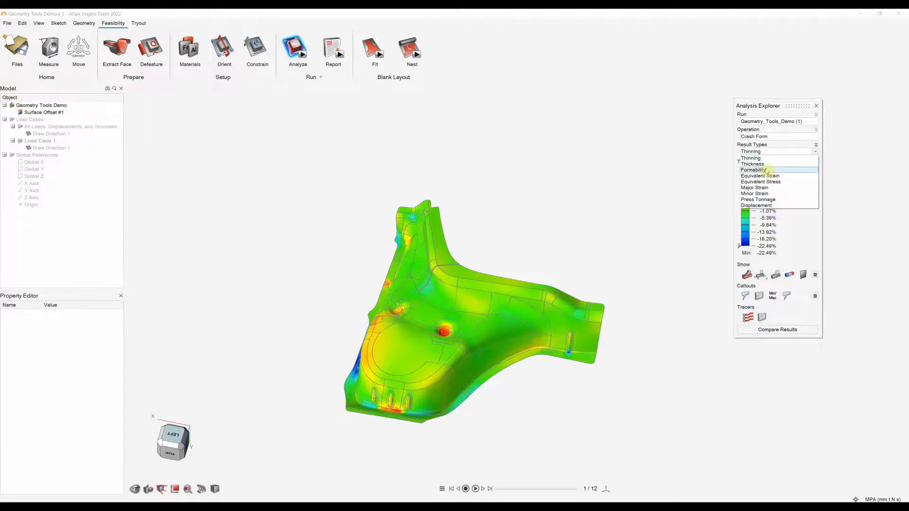
click(754, 170)
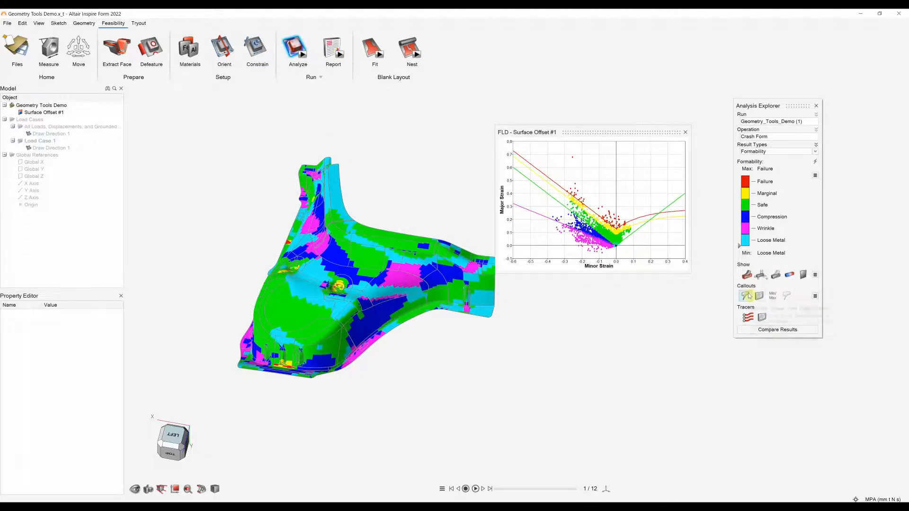
mouse_move(790, 274)
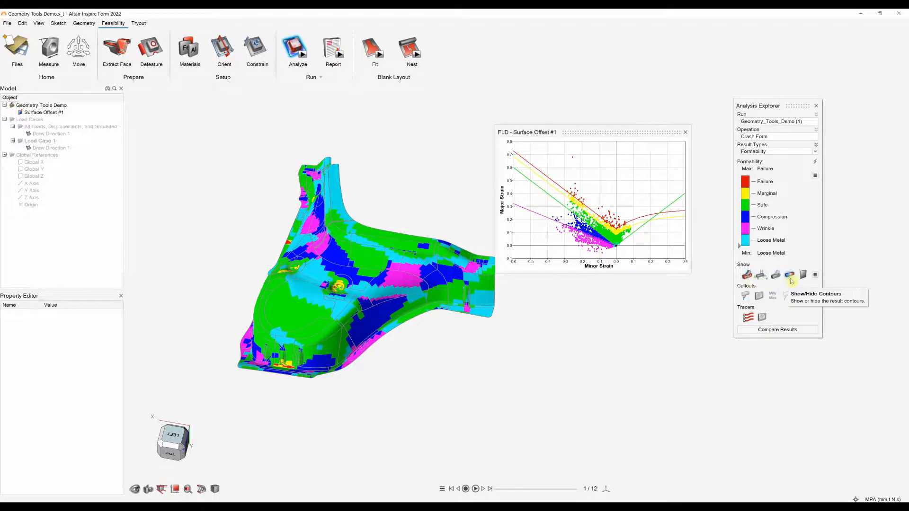
mouse_move(803, 274)
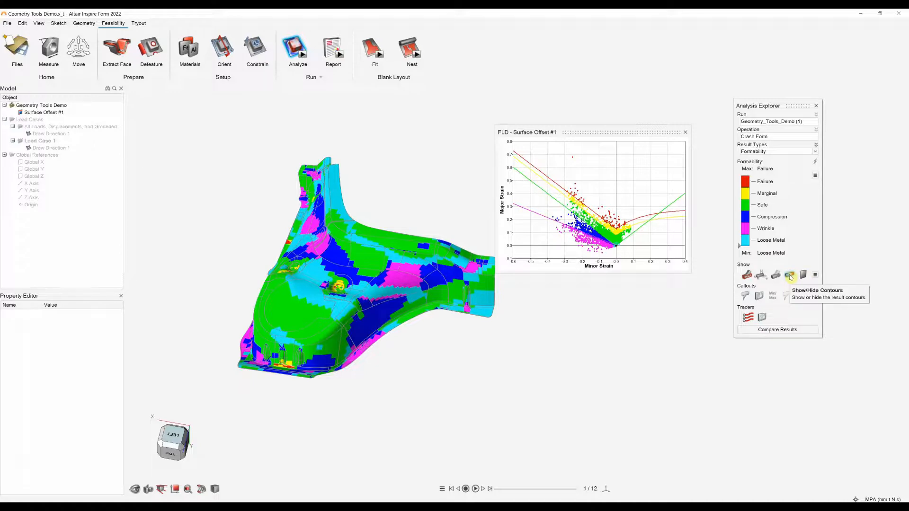
mouse_move(776, 274)
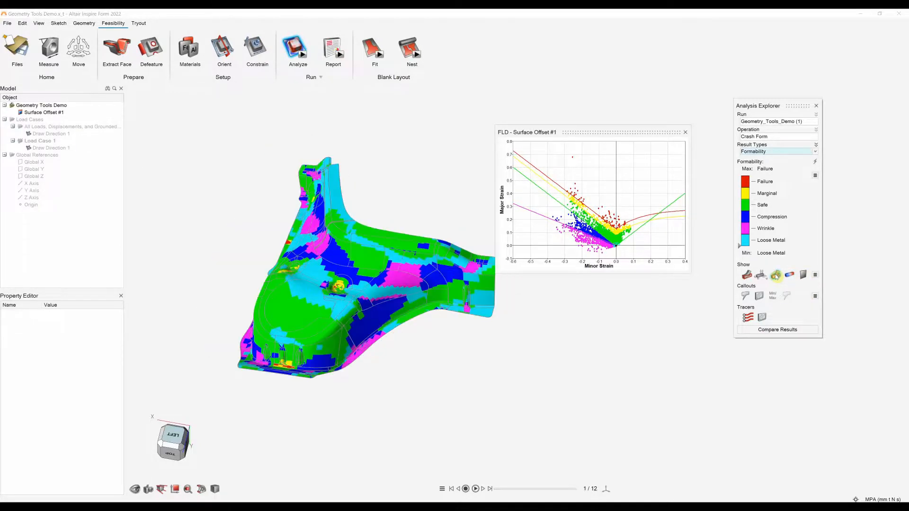
Step: Close the FLD and switch the result type to Thickness with value callouts
click(489, 489)
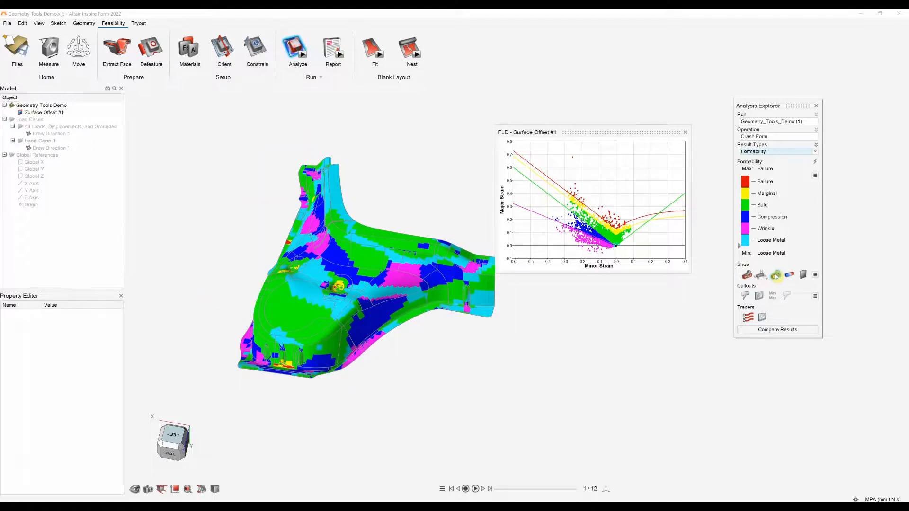
mouse_move(746, 296)
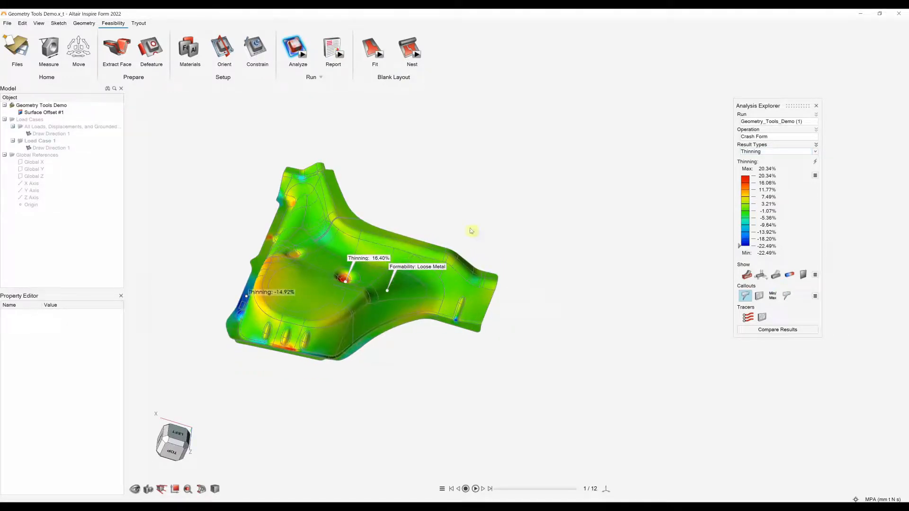
click(777, 151)
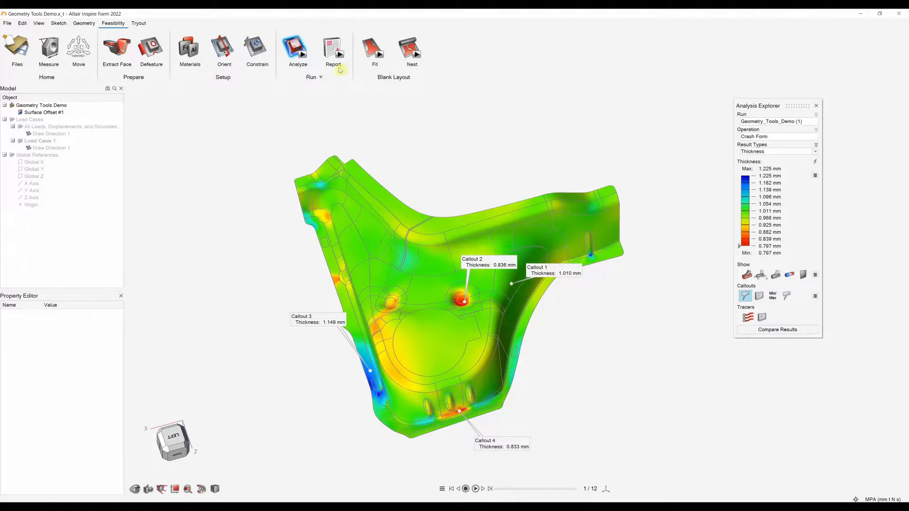
Step: Publish the Geometry Tools Demo feasibility report with all results included, as a PowerPoint presentation
click(332, 49)
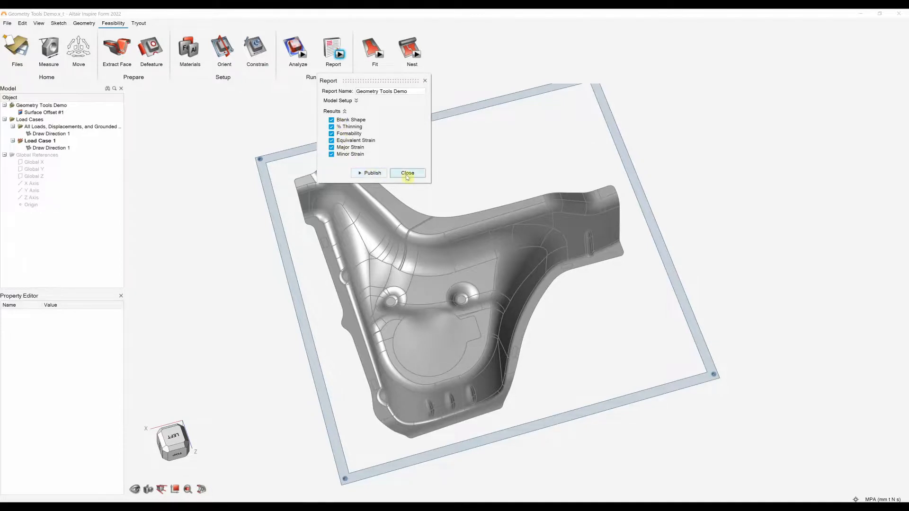
click(407, 172)
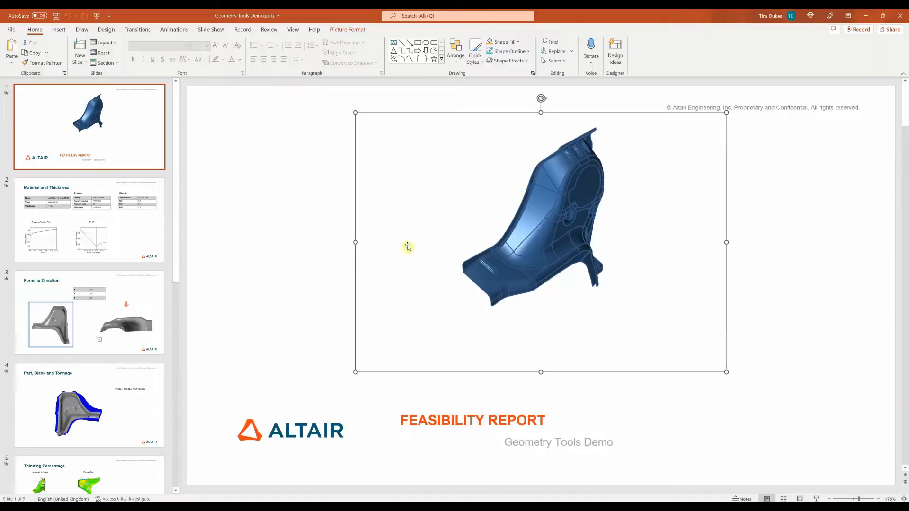
mouse_move(571, 202)
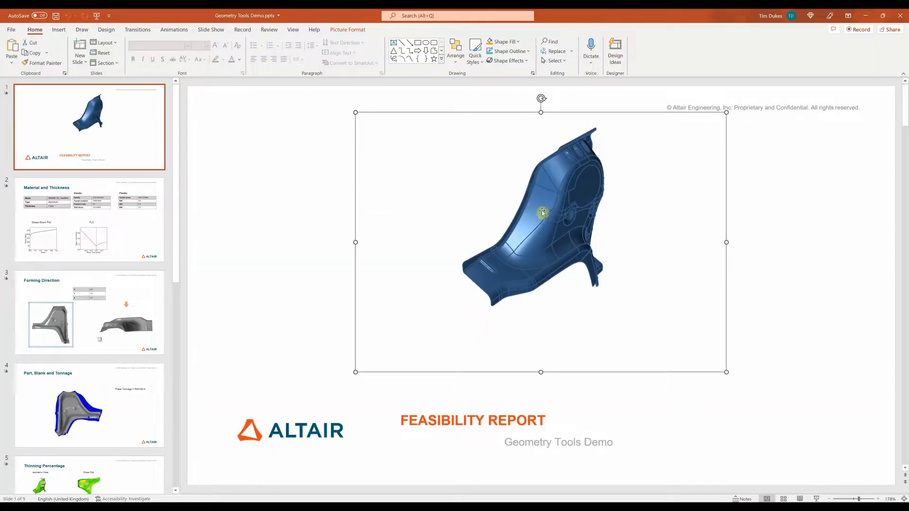
mouse_move(536, 193)
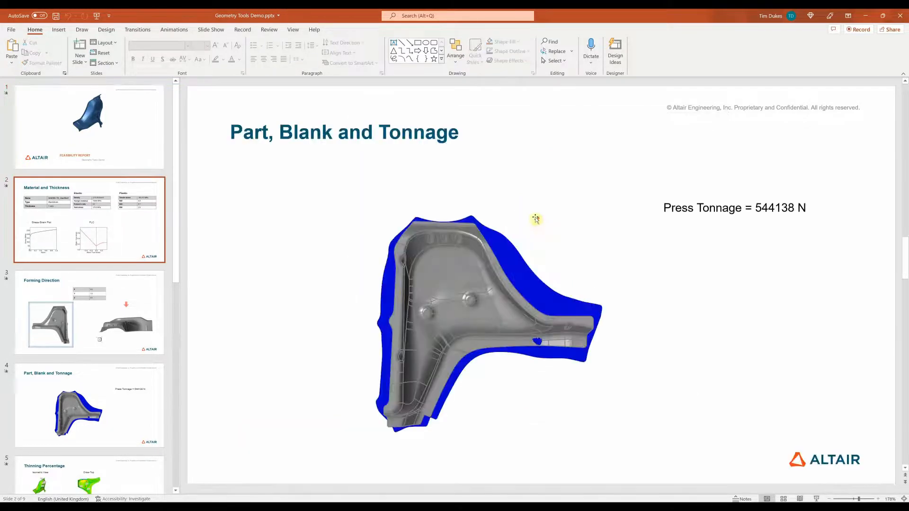
Step: Show slide 4, Part, Blank and Tonnage, with its 544138 N press tonnage
click(90, 404)
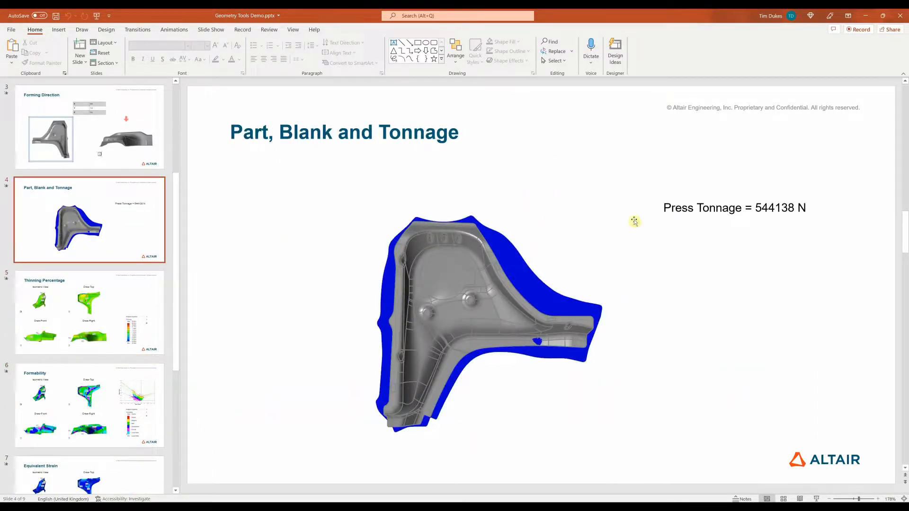
mouse_move(612, 219)
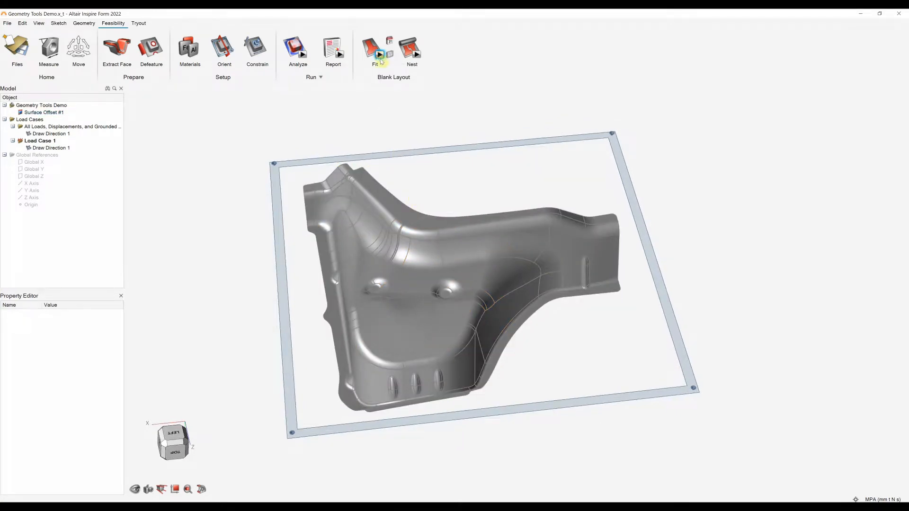
Step: Run a blank fit for rectangle, parallelogram and irregular trapezoid blanks (56.87–73.91% utilization)
click(375, 51)
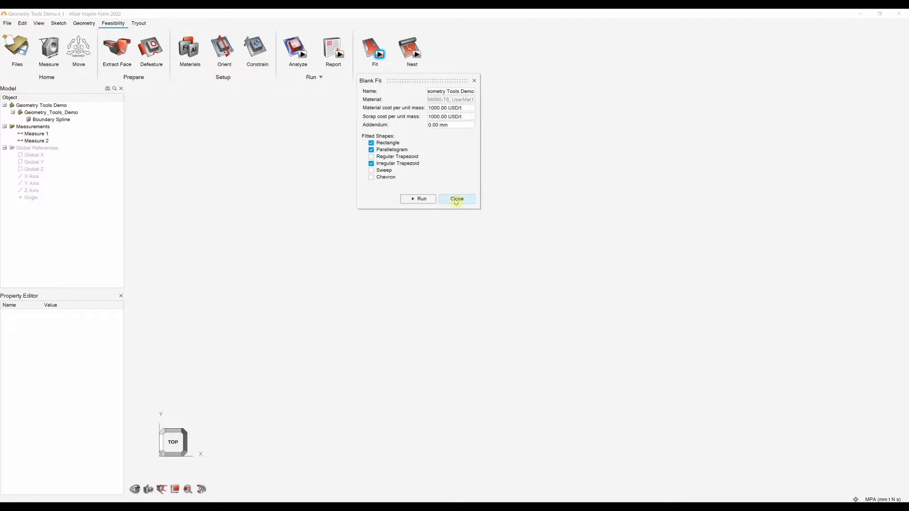
click(456, 198)
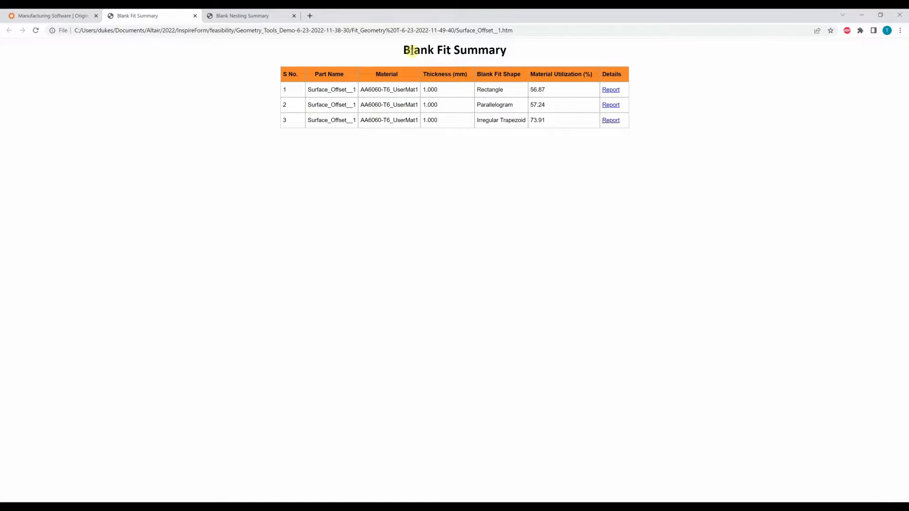
Step: View the detailed blank fit reports for the rectangle blank and the 73.91% irregular trapezoid blank
click(497, 74)
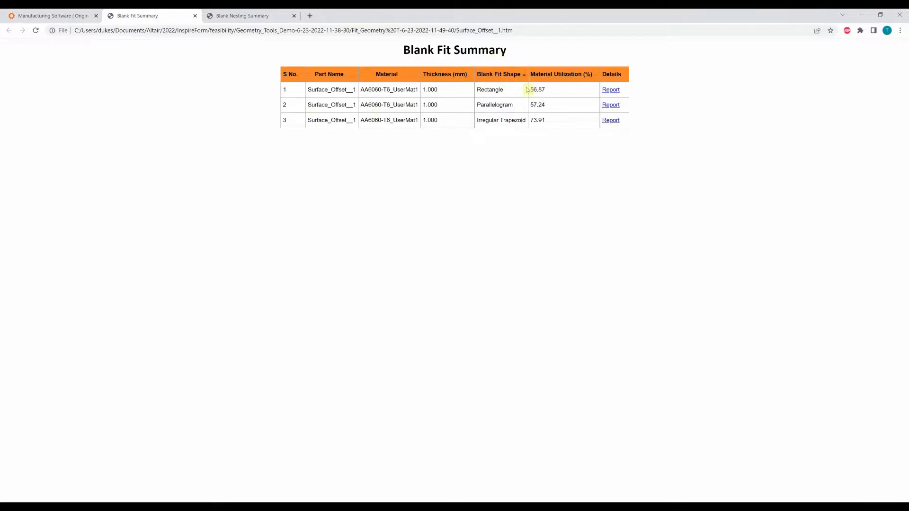
click(610, 89)
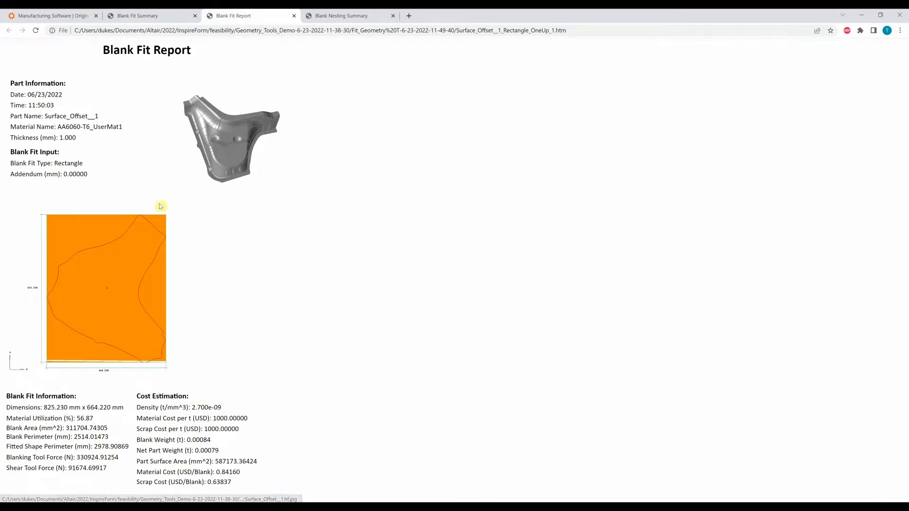
click(152, 16)
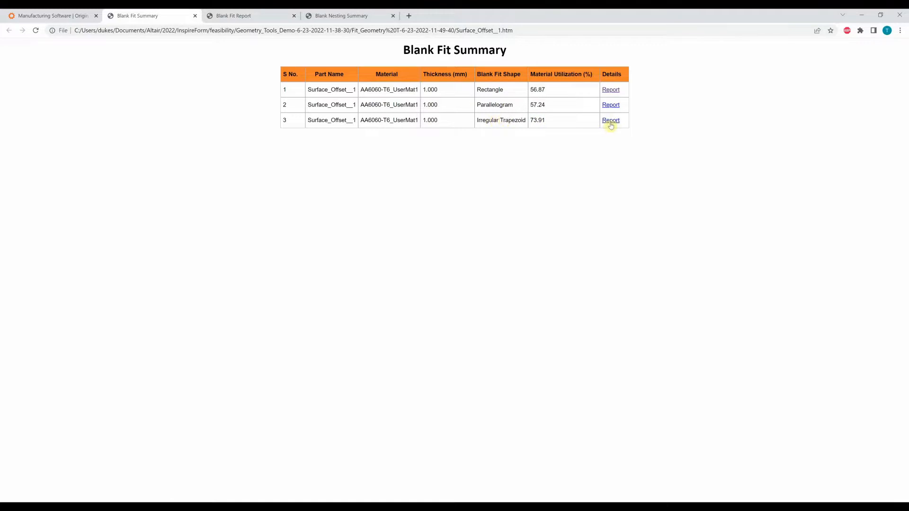
click(611, 120)
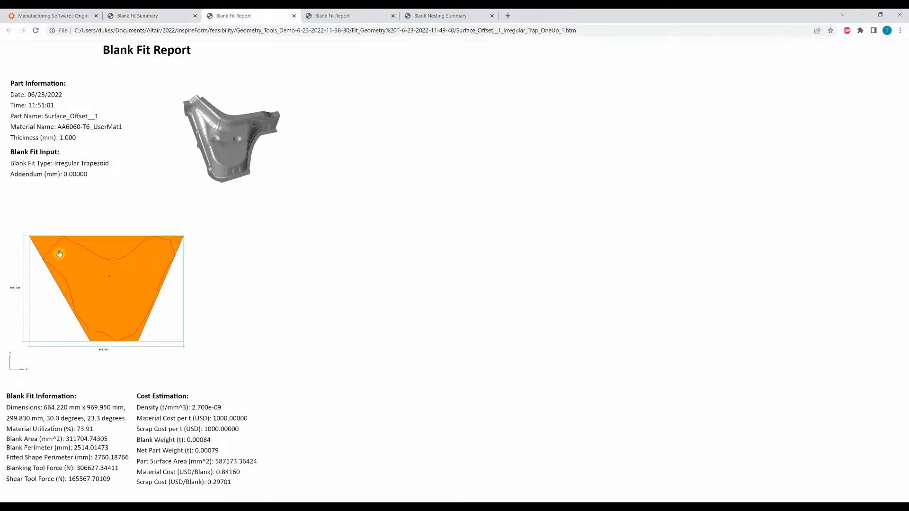
mouse_move(230, 285)
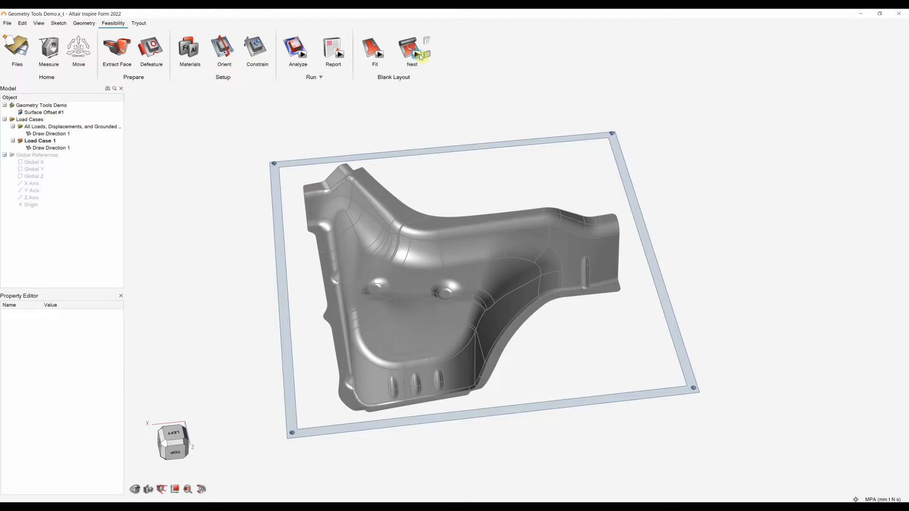
Step: Set blank nesting to coil stock with a progressive die and a two-up pattern, after trying sheet stock
click(411, 52)
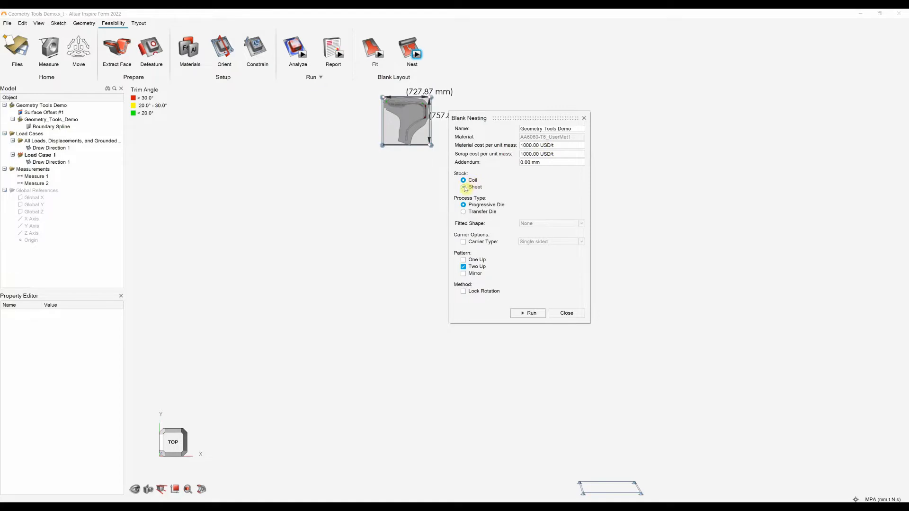
click(462, 186)
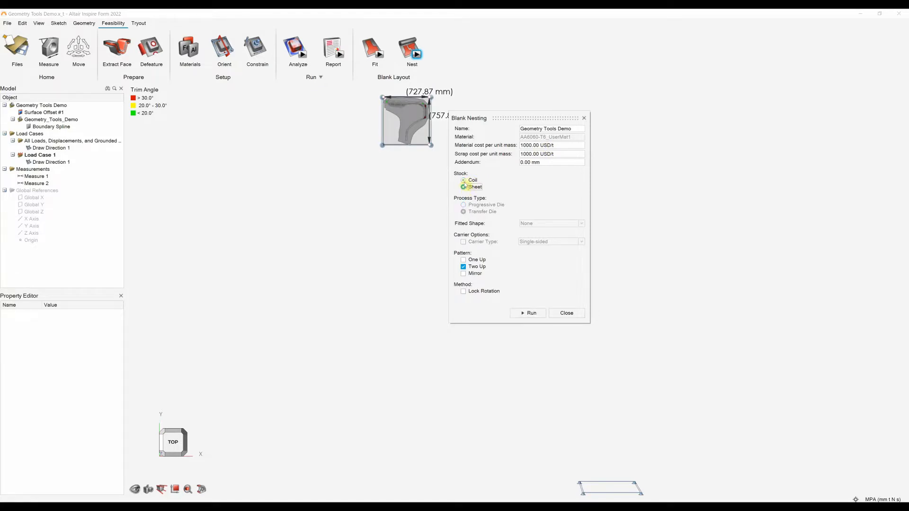
click(463, 179)
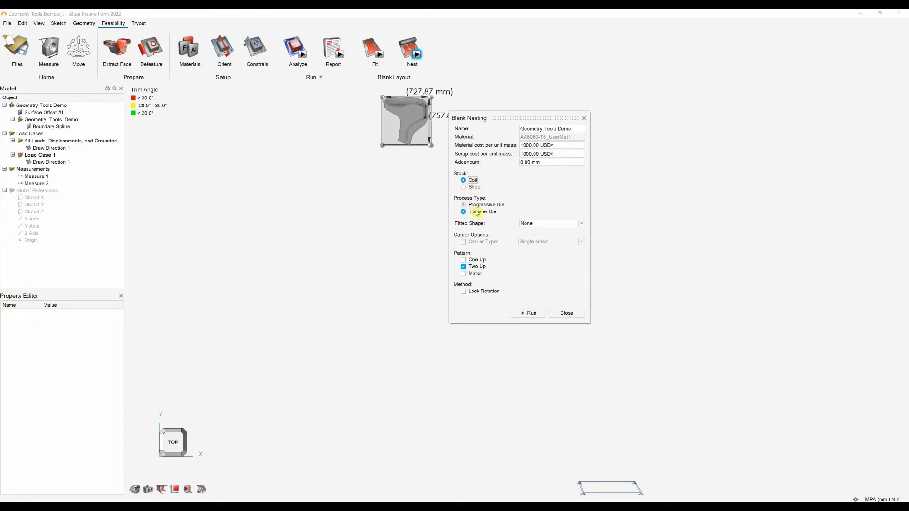
click(463, 211)
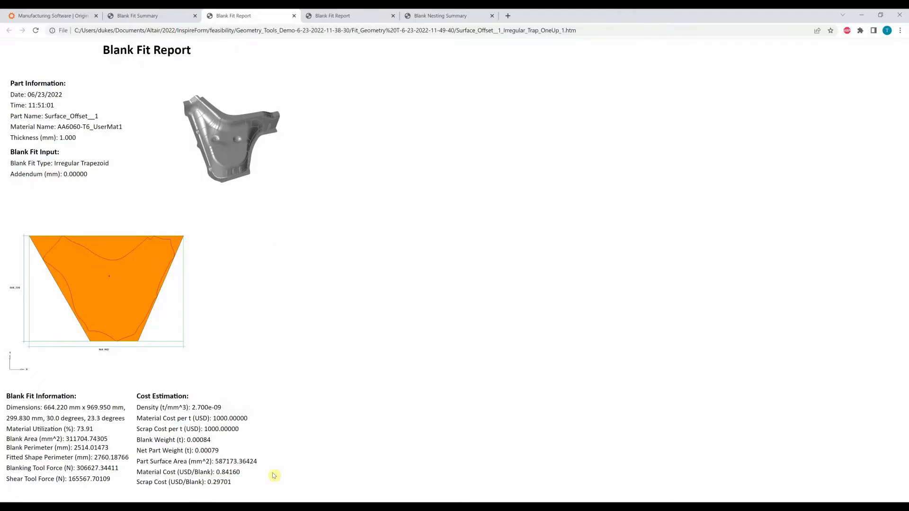
Step: Review the Blank Nesting Summary, where the flipped two-up layout reaches 87.12% material utilization
click(438, 16)
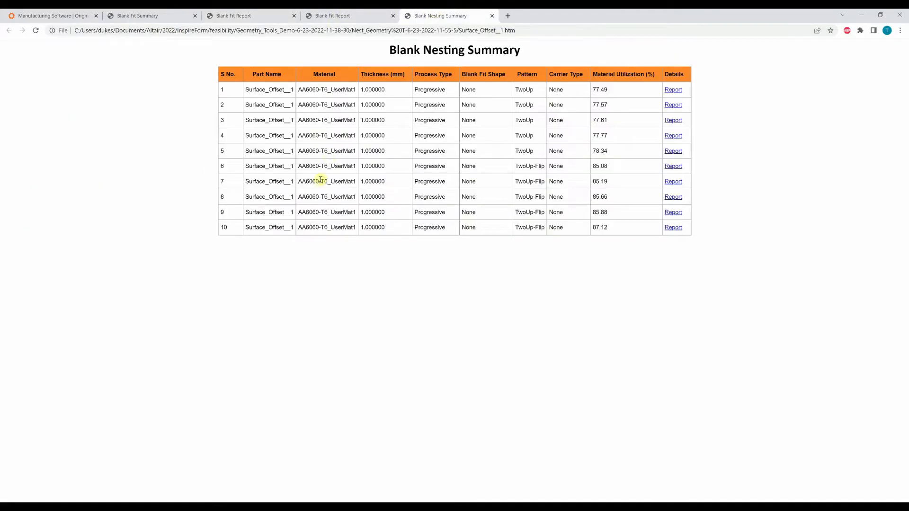
mouse_move(605, 102)
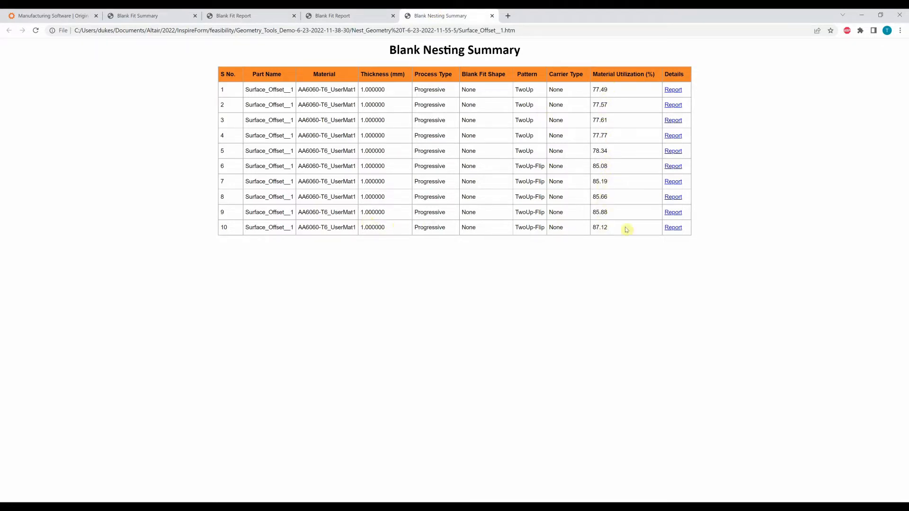
click(672, 227)
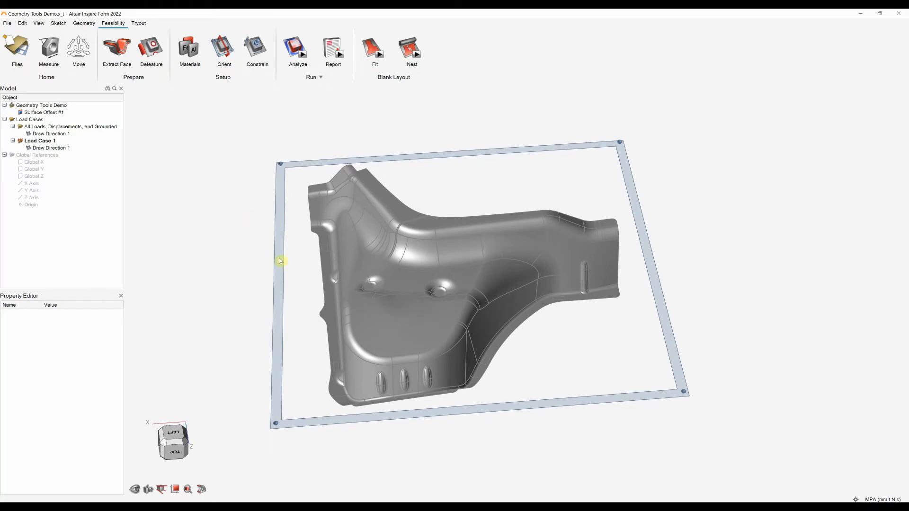
mouse_move(290, 264)
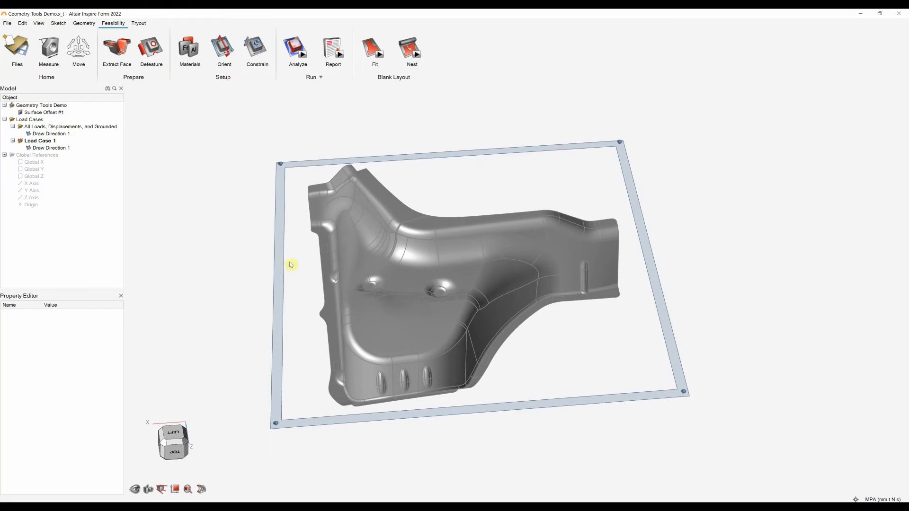